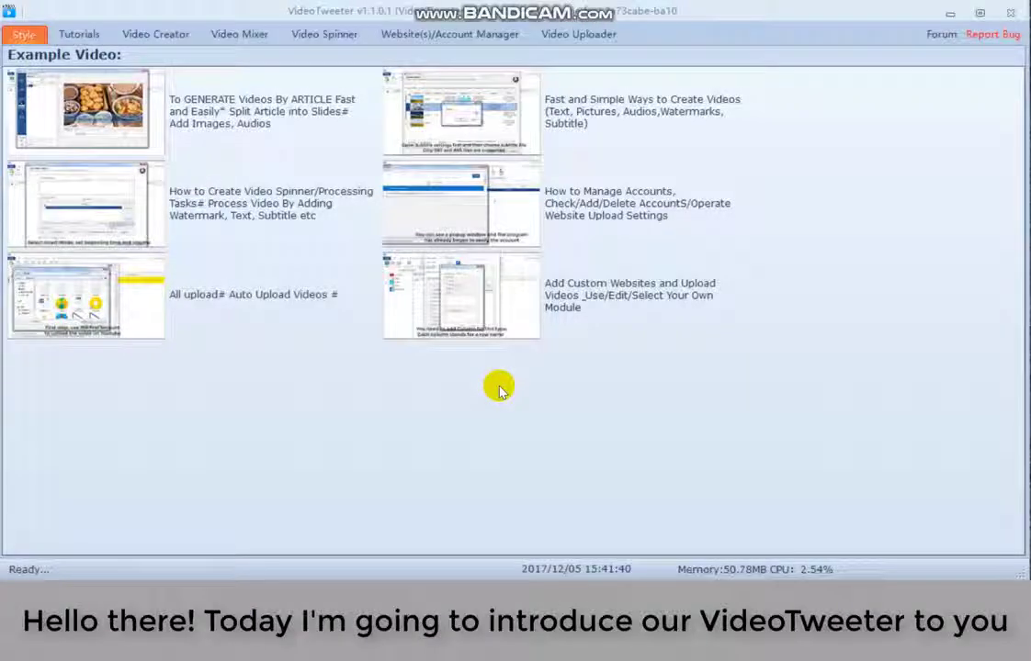
{"action": "mouse_move", "coordinate": [469, 424]}
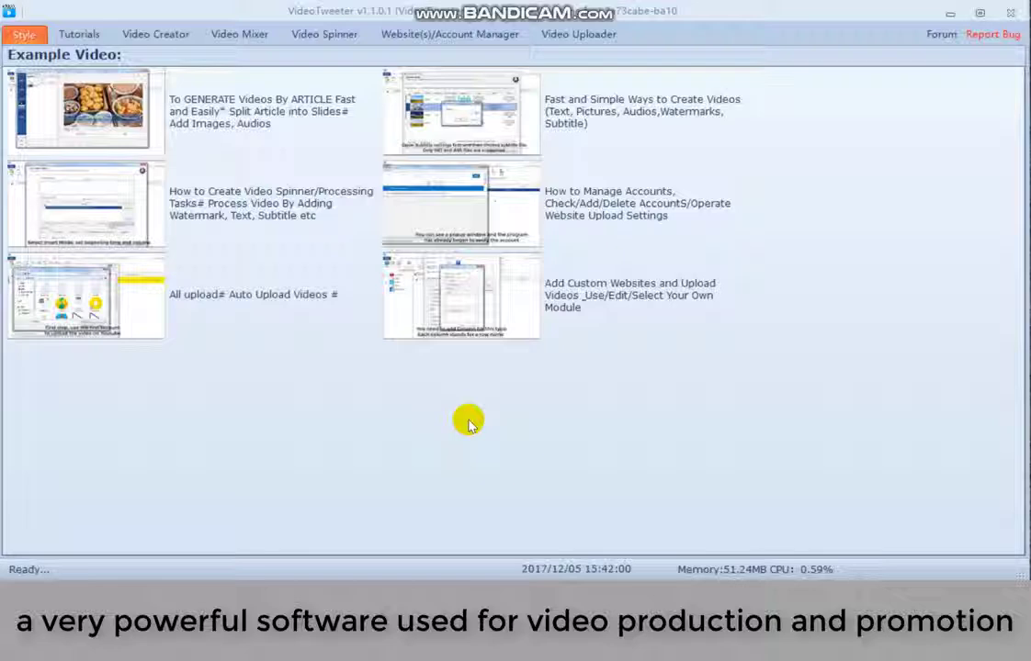
{"action": "mouse_move", "coordinate": [496, 406]}
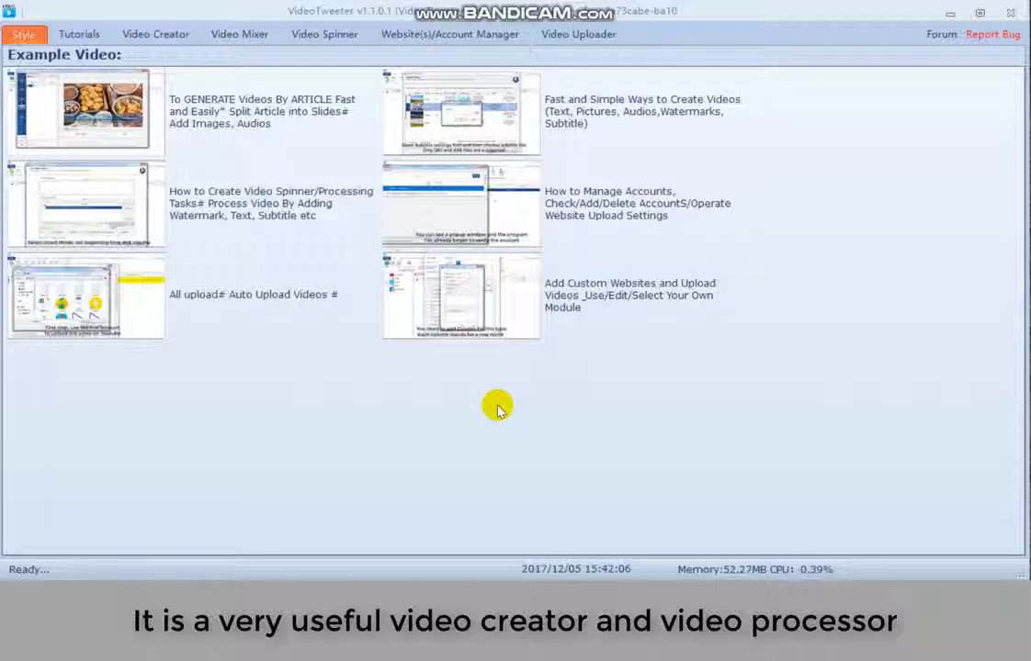
{"action": "mouse_move", "coordinate": [460, 404]}
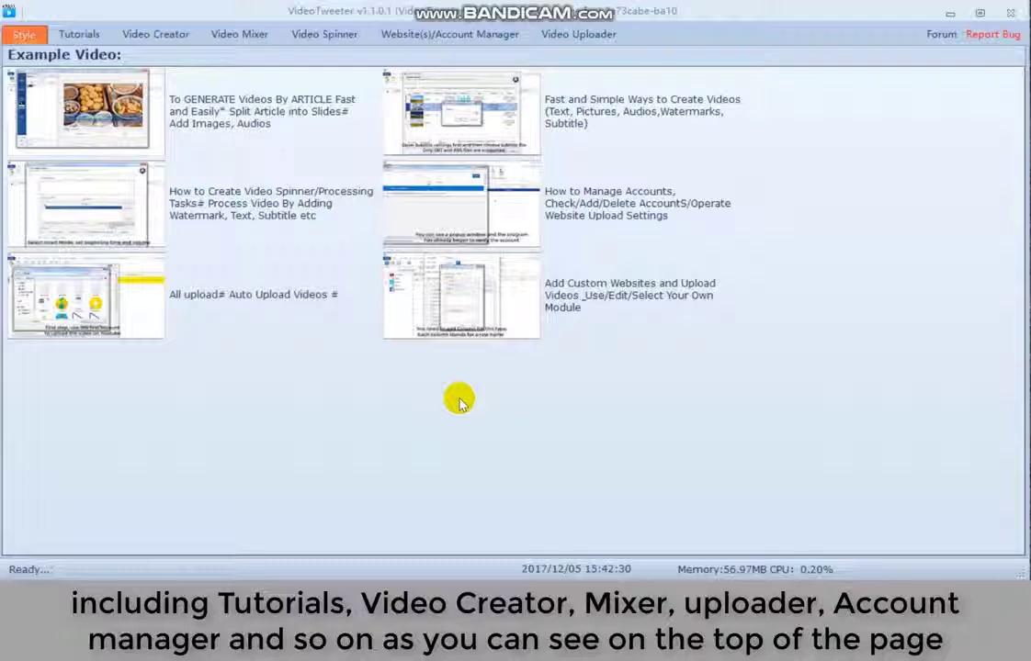
{"action": "mouse_move", "coordinate": [450, 384]}
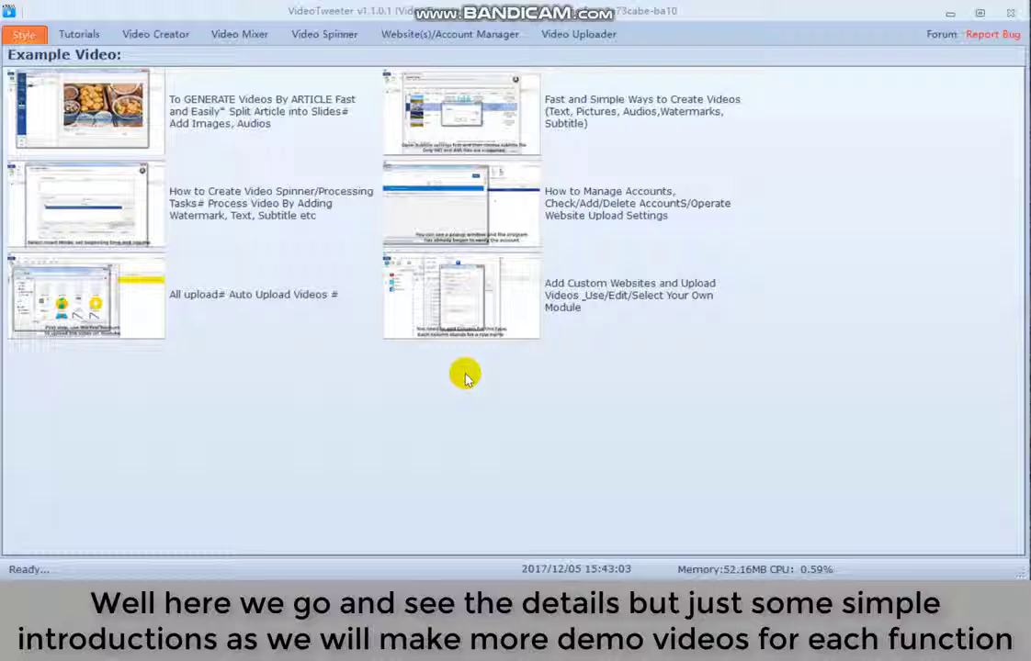
{"action": "mouse_move", "coordinate": [456, 397]}
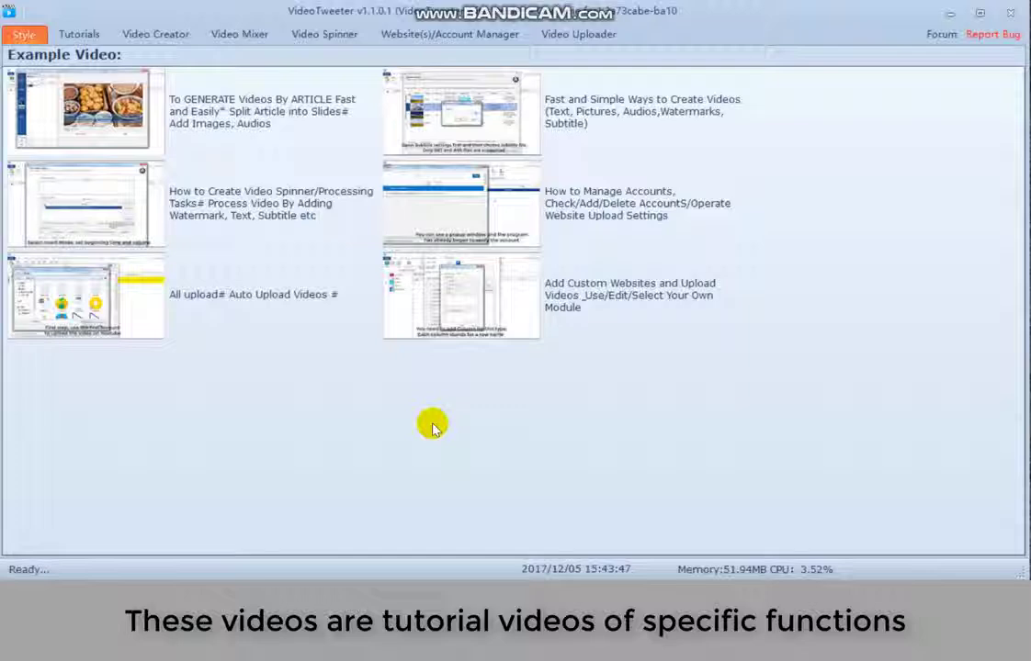
{"action": "mouse_move", "coordinate": [492, 394]}
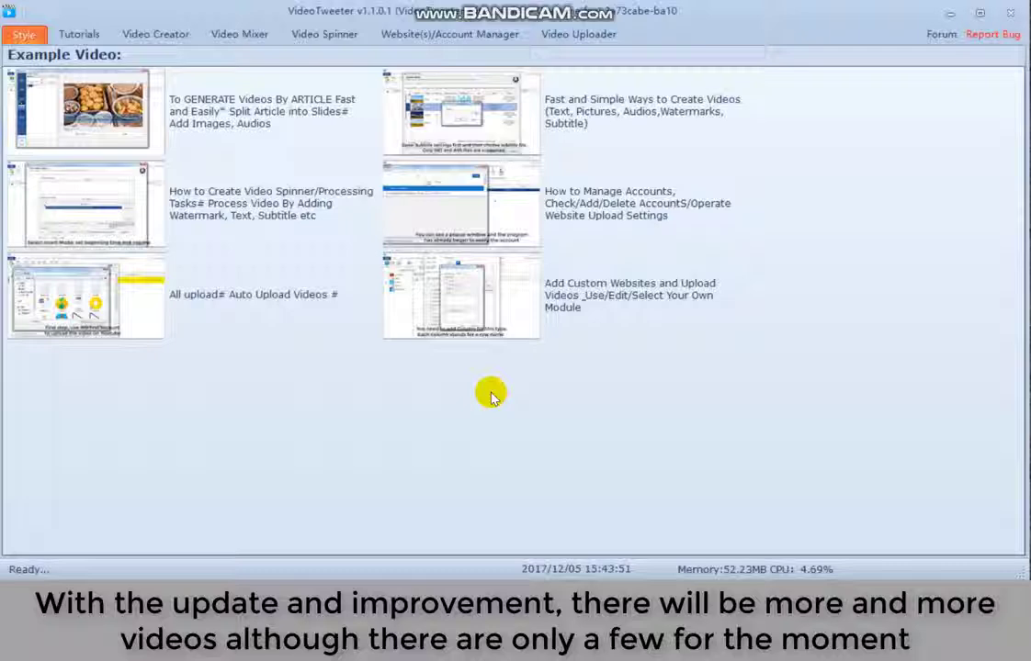
Walk through creating videos from local materials, an online data source, and a script.
{"action": "left_click", "coordinate": [154, 33]}
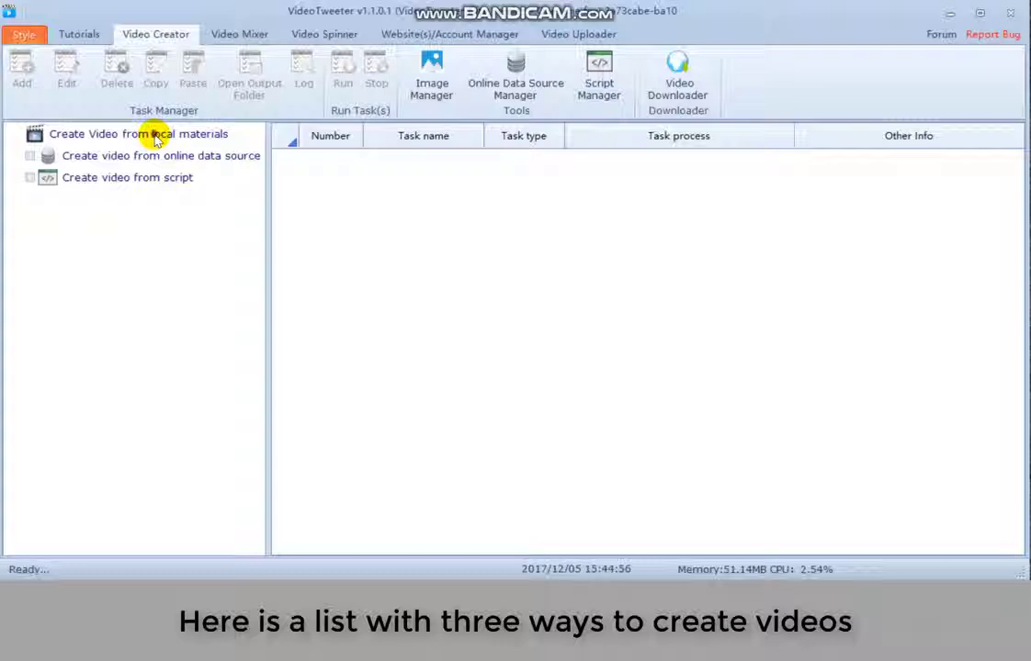
{"action": "left_click", "coordinate": [138, 132]}
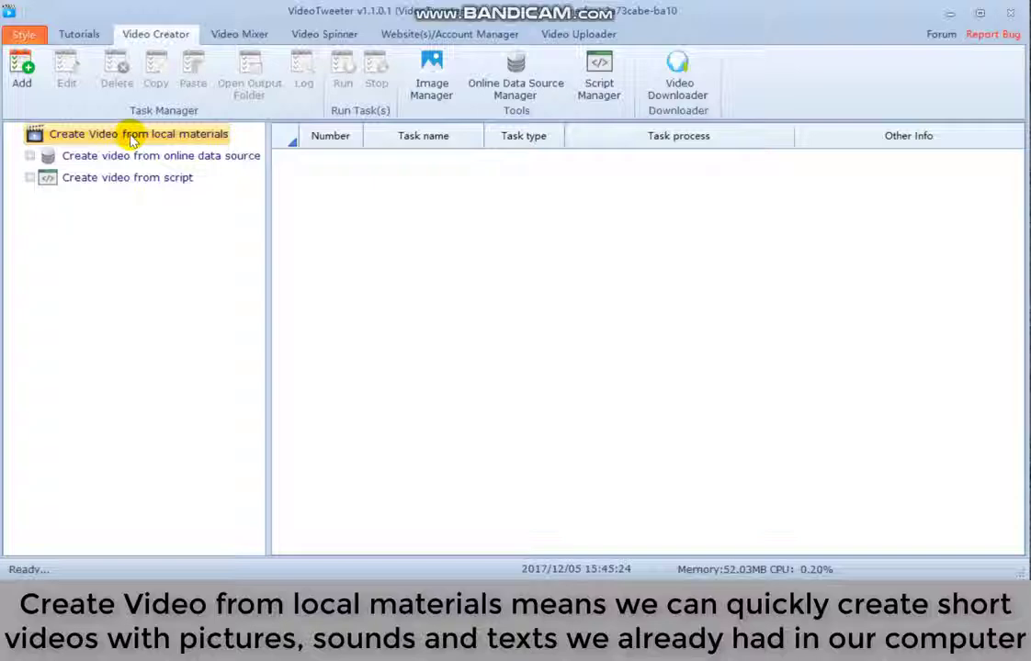
{"action": "left_click", "coordinate": [159, 155]}
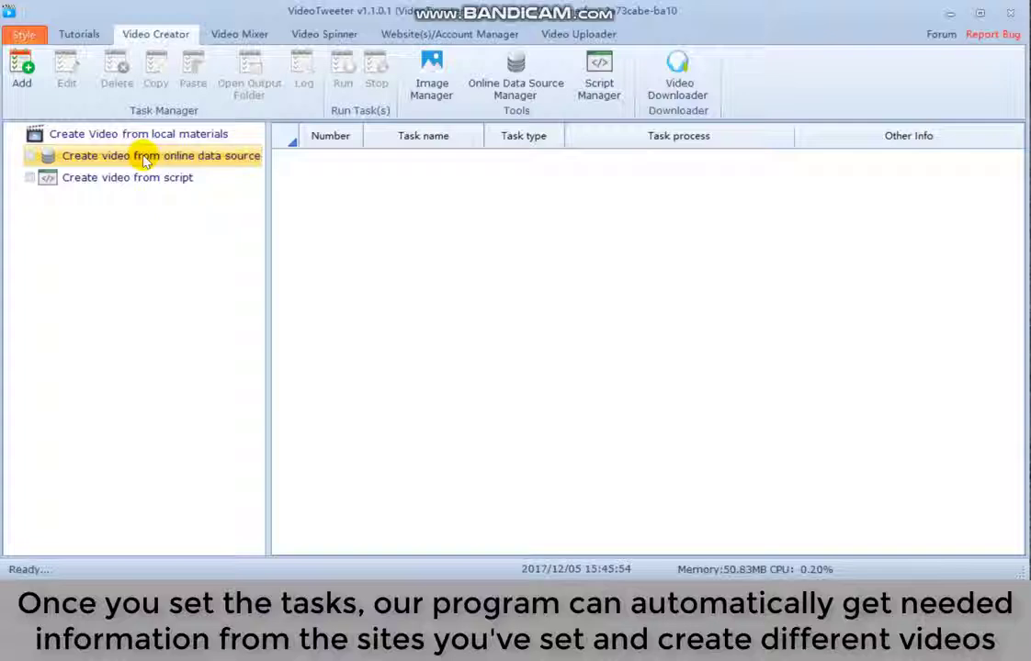
{"action": "left_click", "coordinate": [127, 176]}
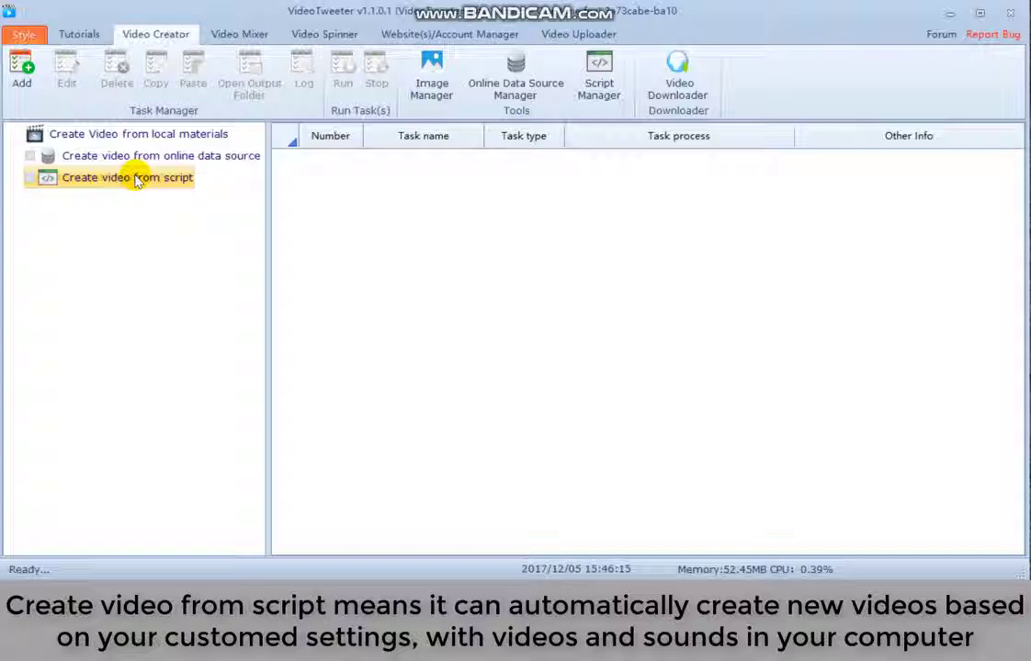
{"action": "left_click", "coordinate": [137, 132]}
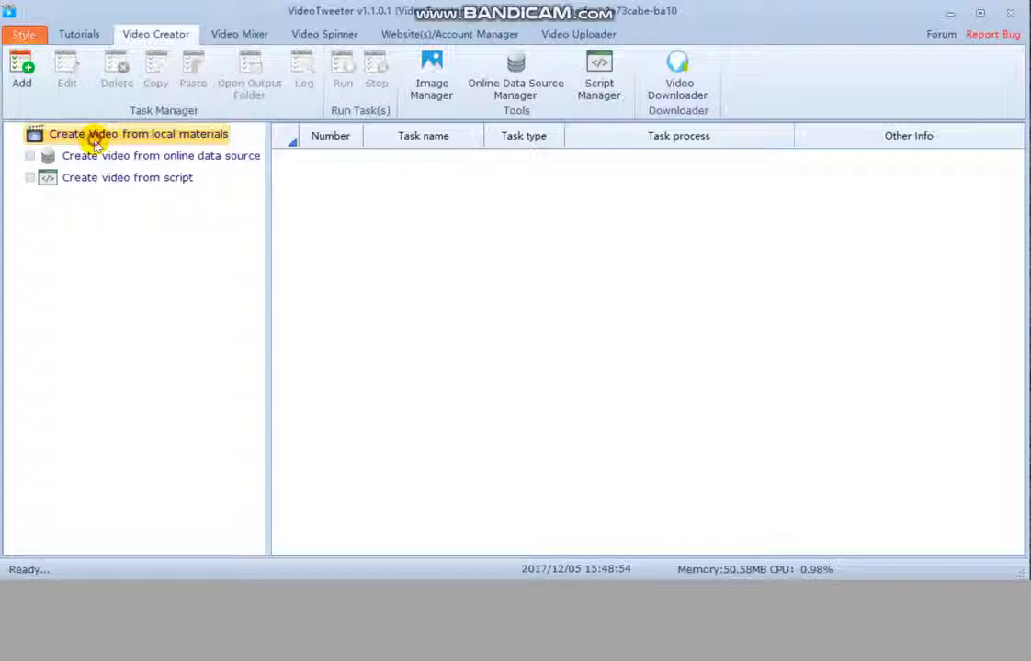
Create local-materials task test1 with a headline, article text "video script" and user-defined text split.
{"action": "left_click", "coordinate": [22, 70]}
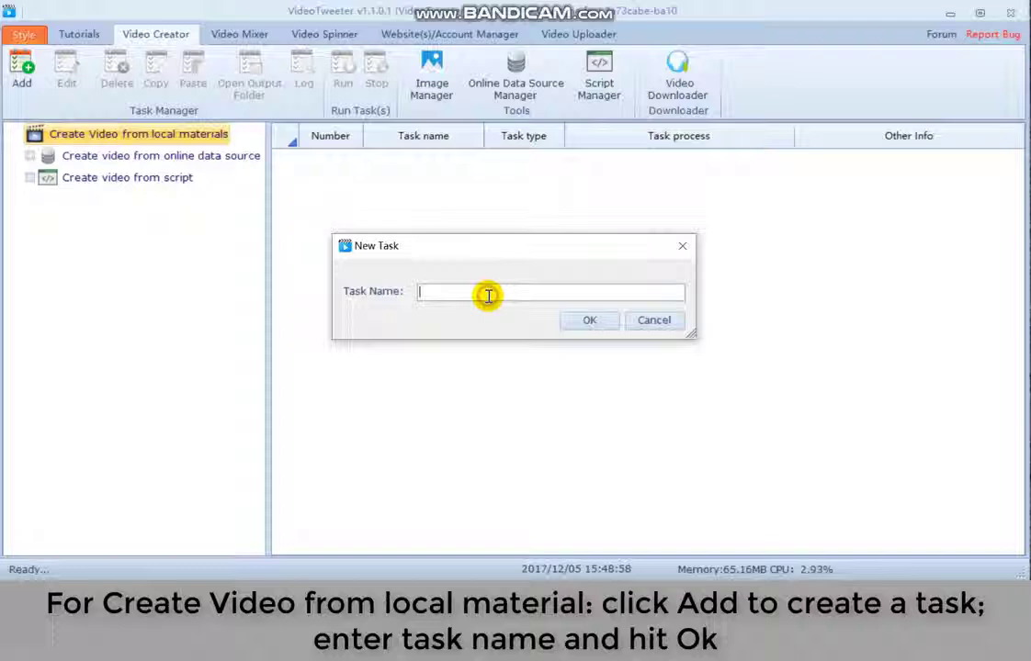
{"action": "left_click", "coordinate": [588, 320]}
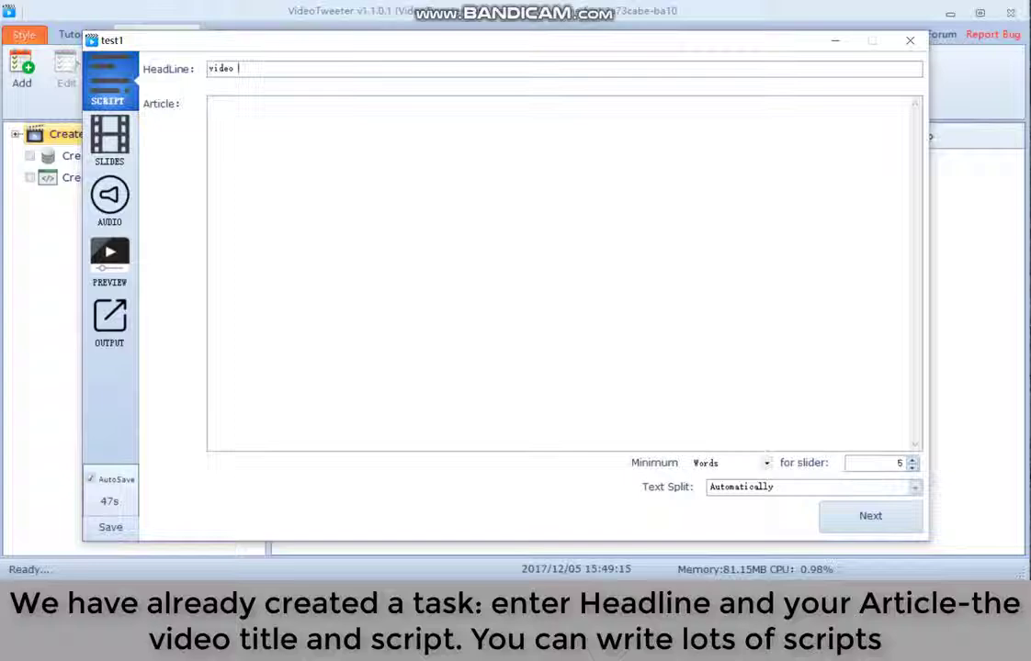
{"action": "type", "text": "video script"}
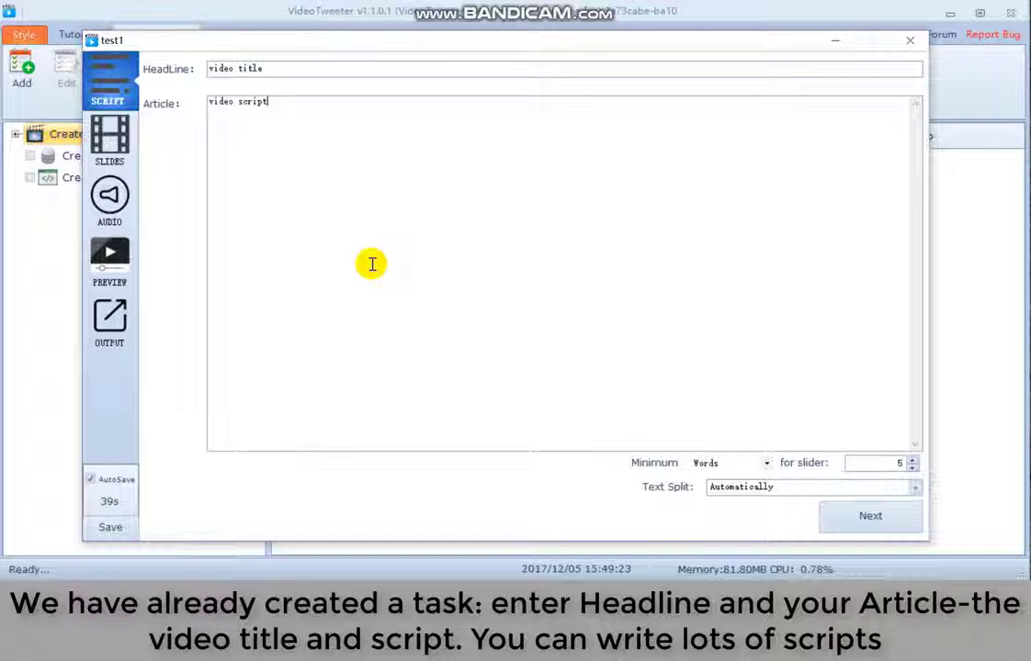
{"action": "left_click", "coordinate": [809, 486]}
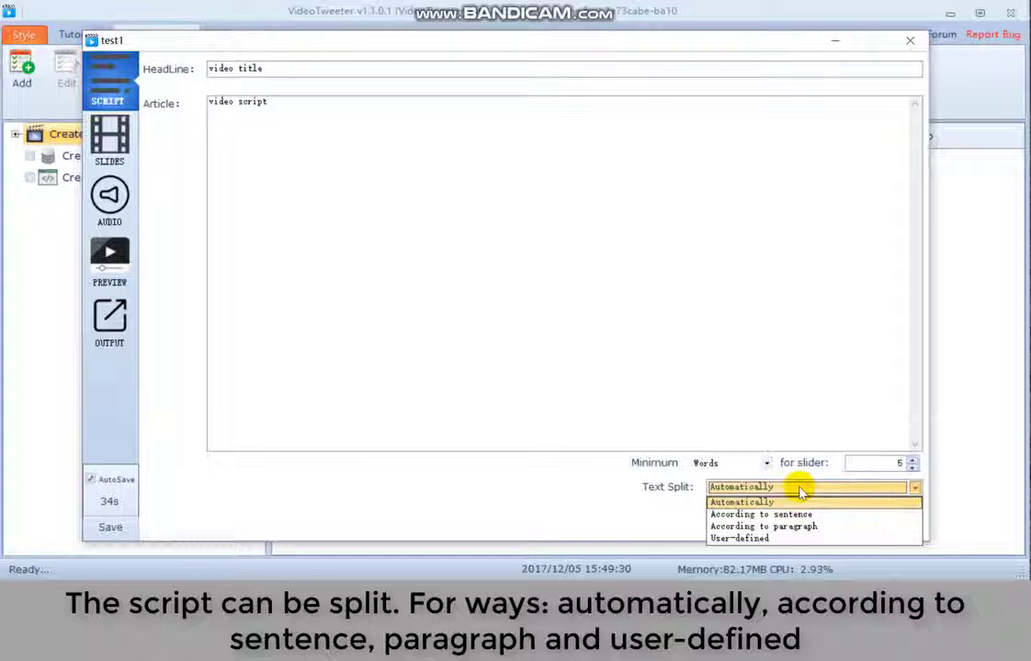
{"action": "left_click", "coordinate": [740, 536]}
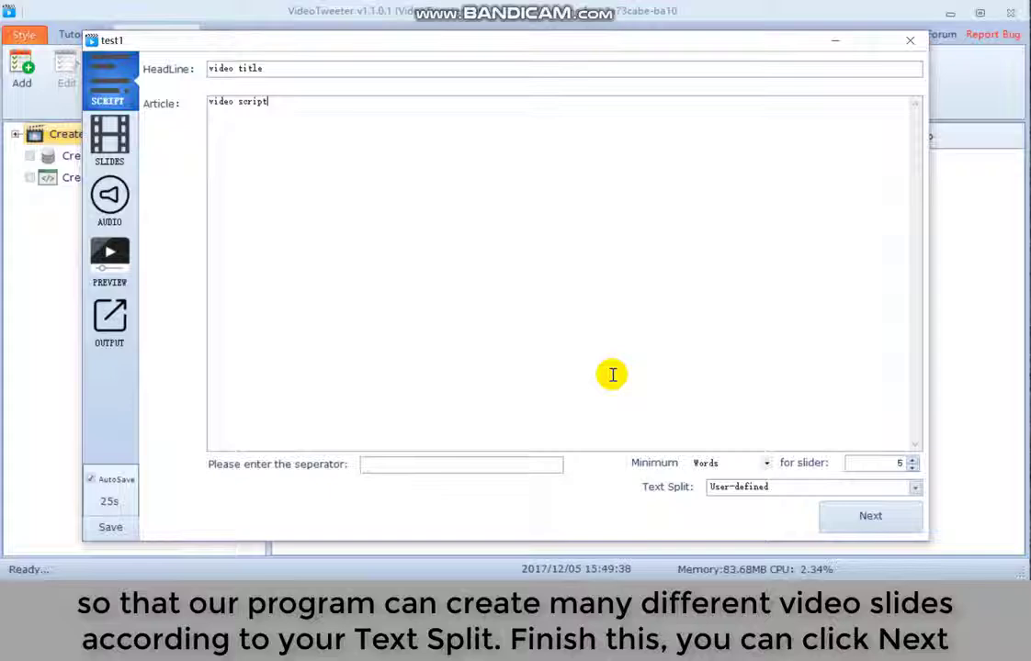
{"action": "mouse_move", "coordinate": [524, 94]}
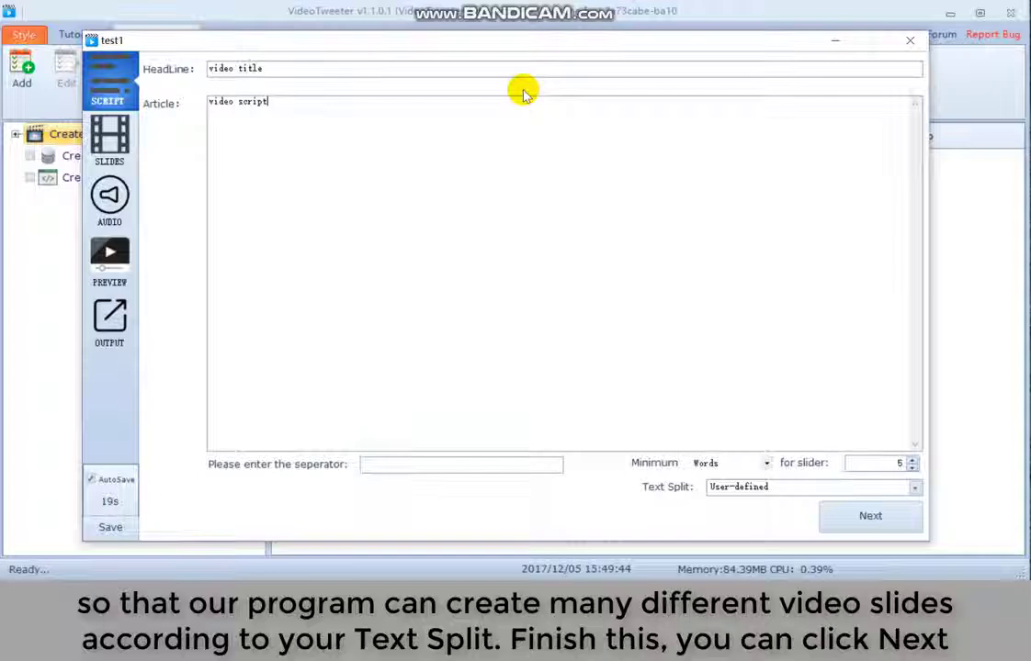
Find images online and place the MY GOD IS GOOD TO ME image beside the slide text.
{"action": "left_click", "coordinate": [111, 138]}
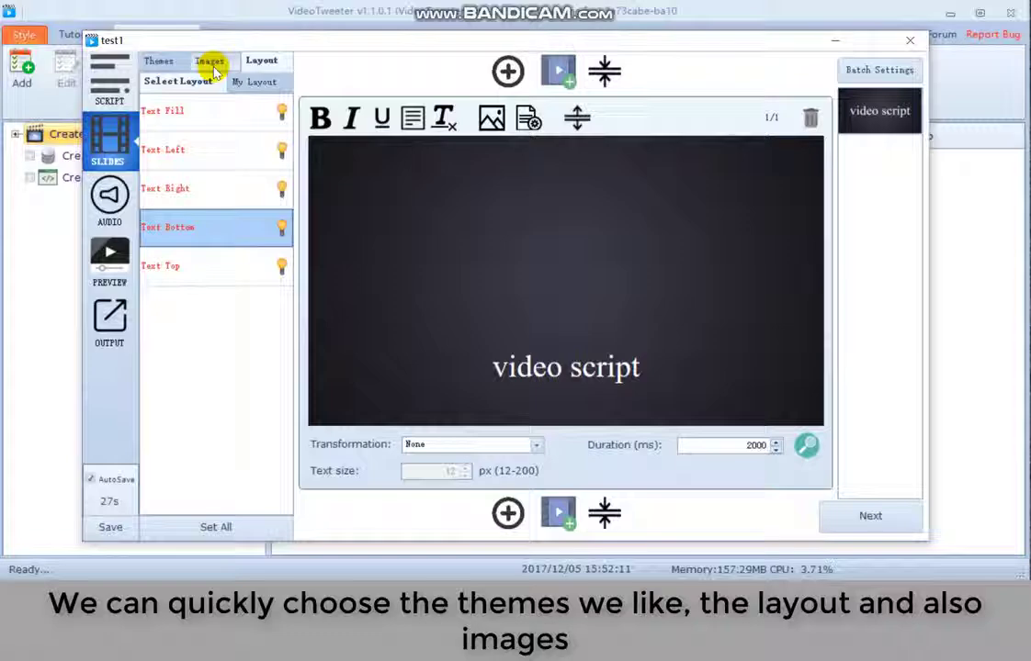
{"action": "left_click", "coordinate": [209, 61]}
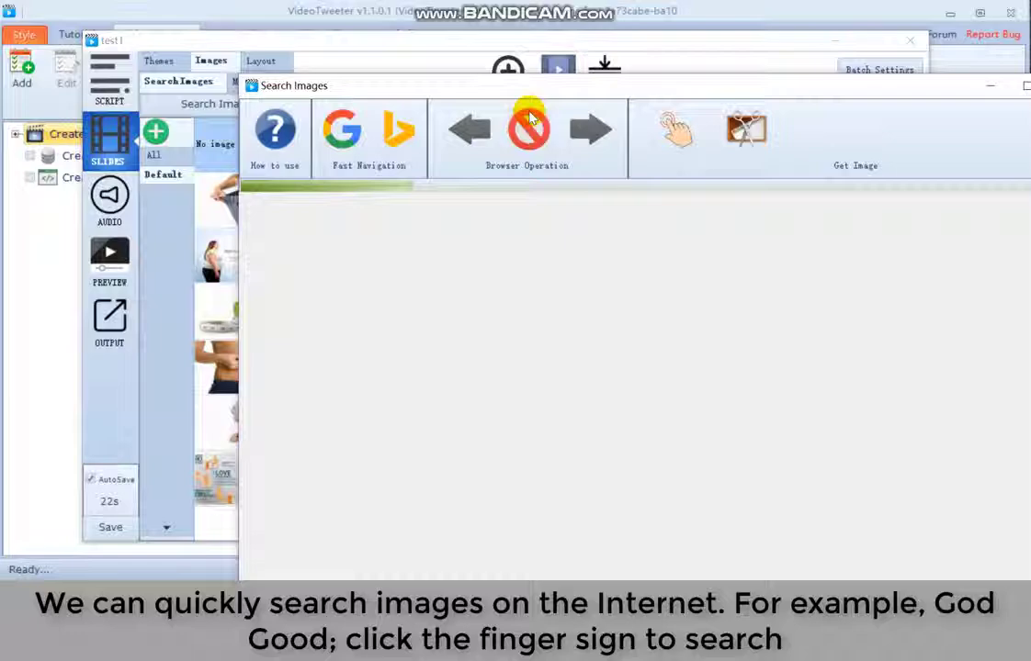
{"action": "left_click", "coordinate": [676, 129]}
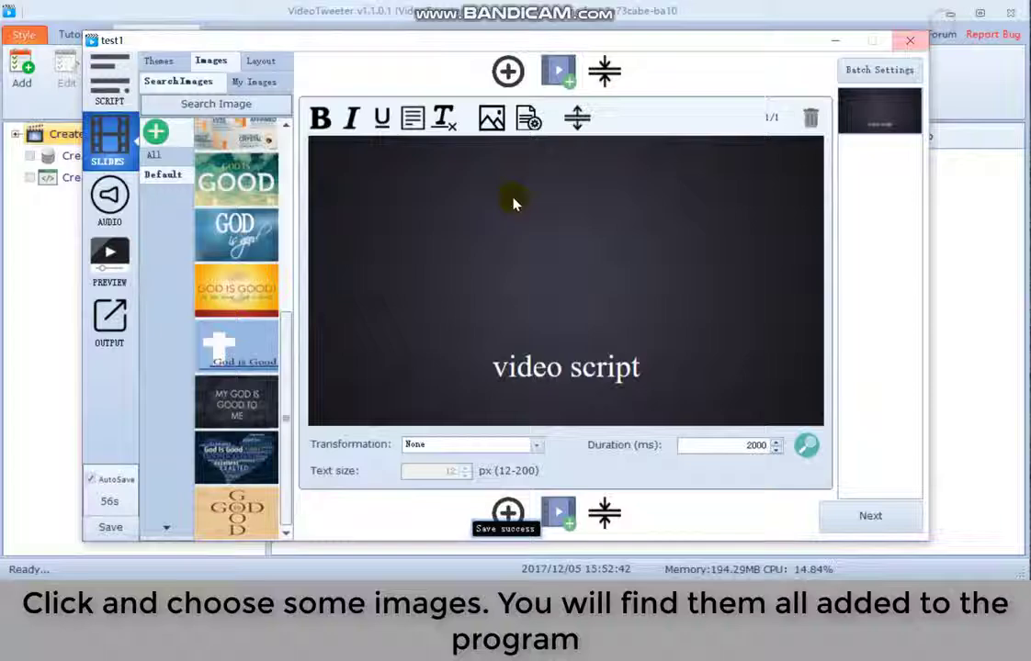
{"action": "left_click", "coordinate": [235, 403]}
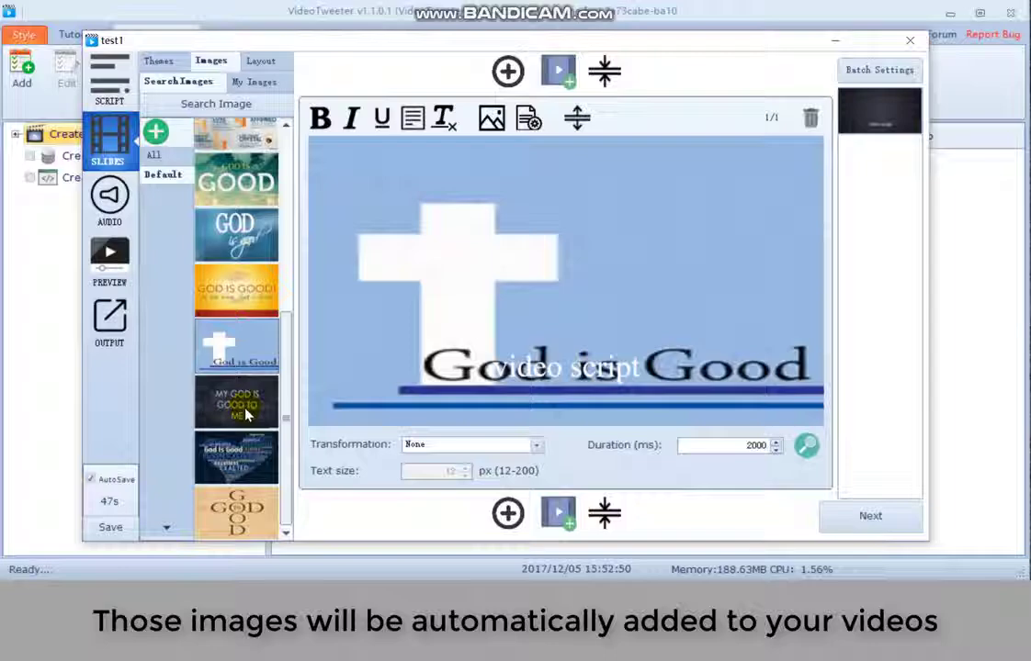
{"action": "left_click", "coordinate": [261, 61]}
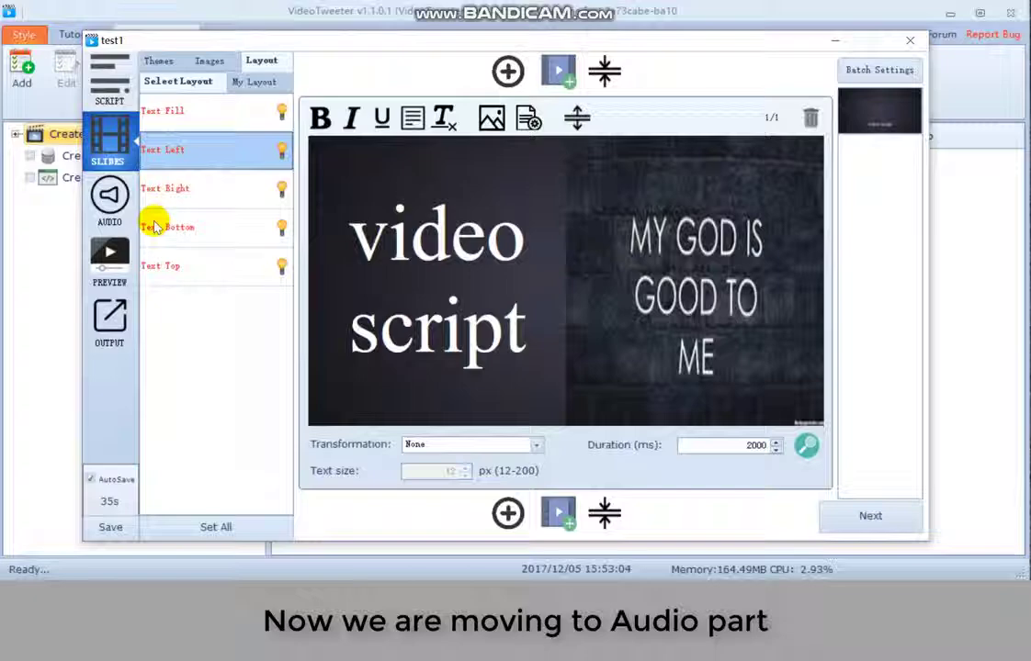
Pass the audio step with a text-to-speech voice and the preview step to reach output settings.
{"action": "left_click", "coordinate": [110, 200]}
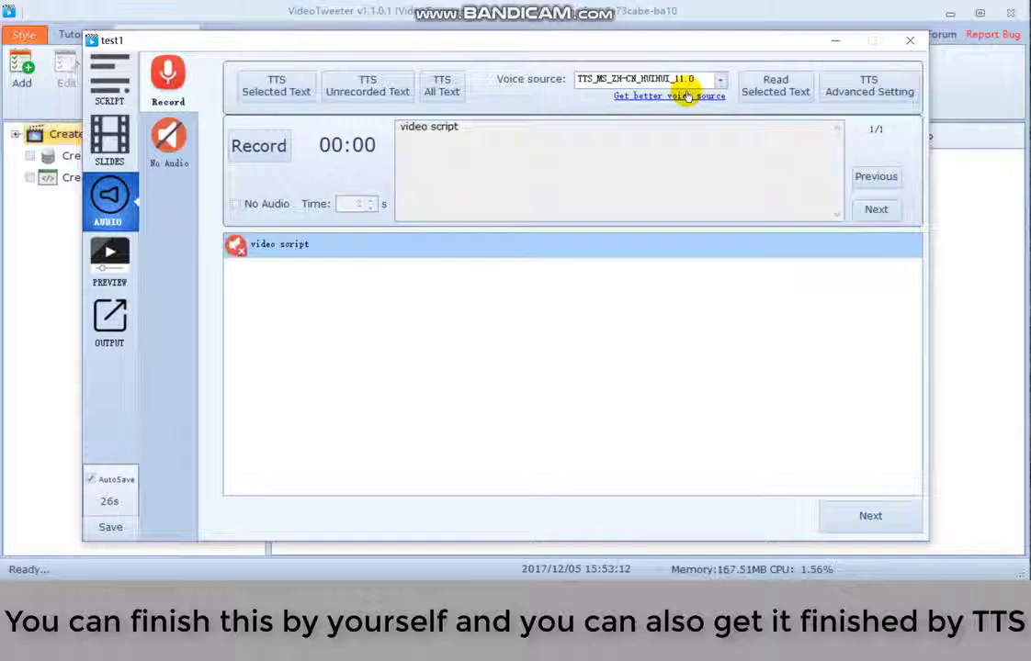
{"action": "left_click", "coordinate": [110, 261]}
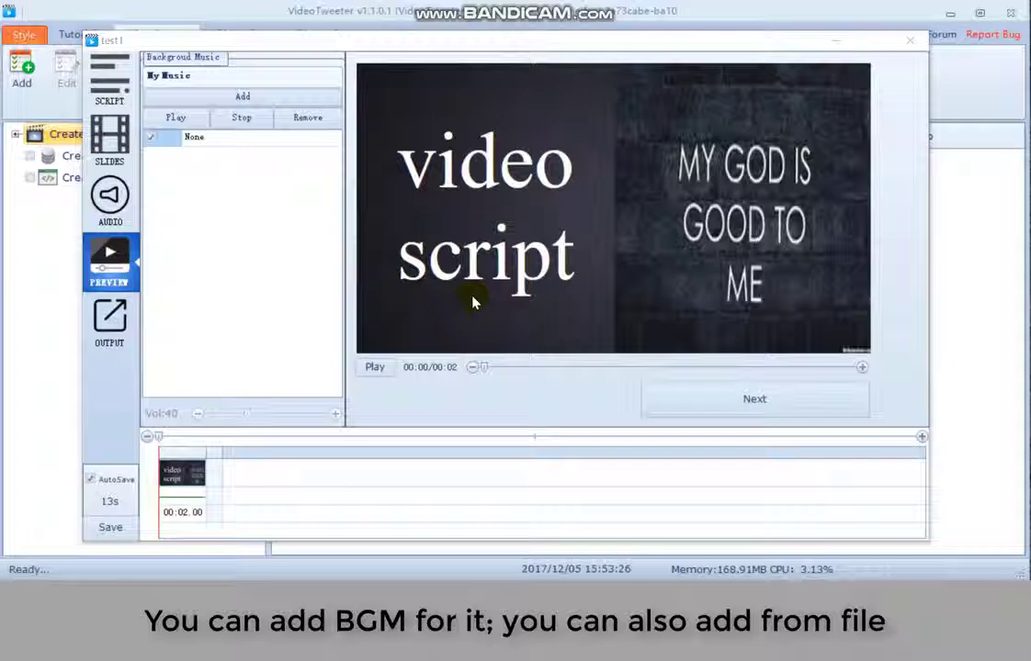
{"action": "left_click", "coordinate": [110, 322]}
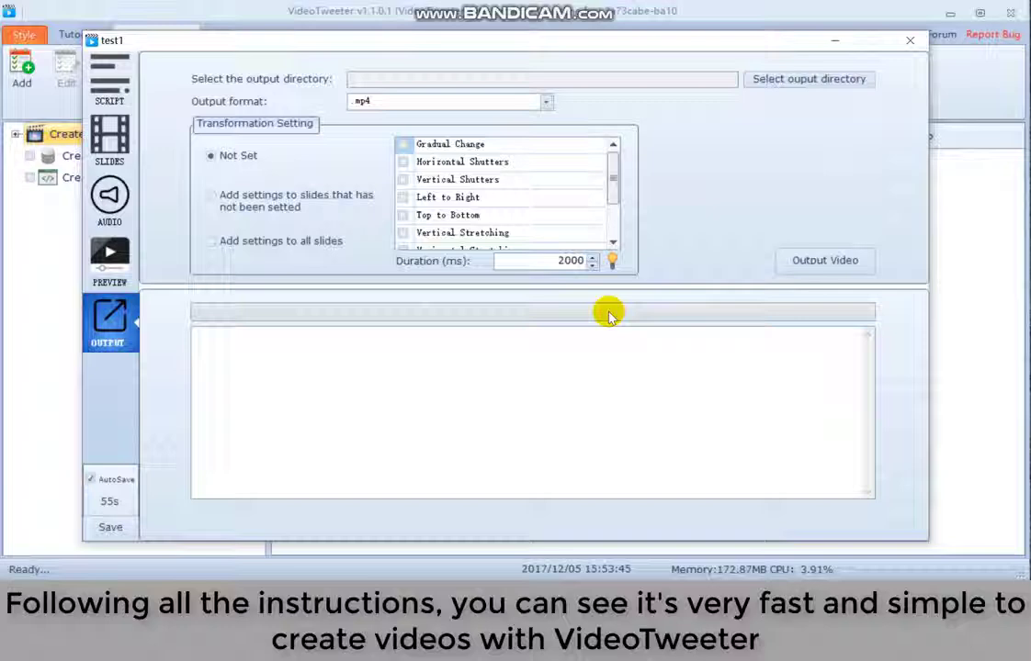
{"action": "mouse_move", "coordinate": [555, 307]}
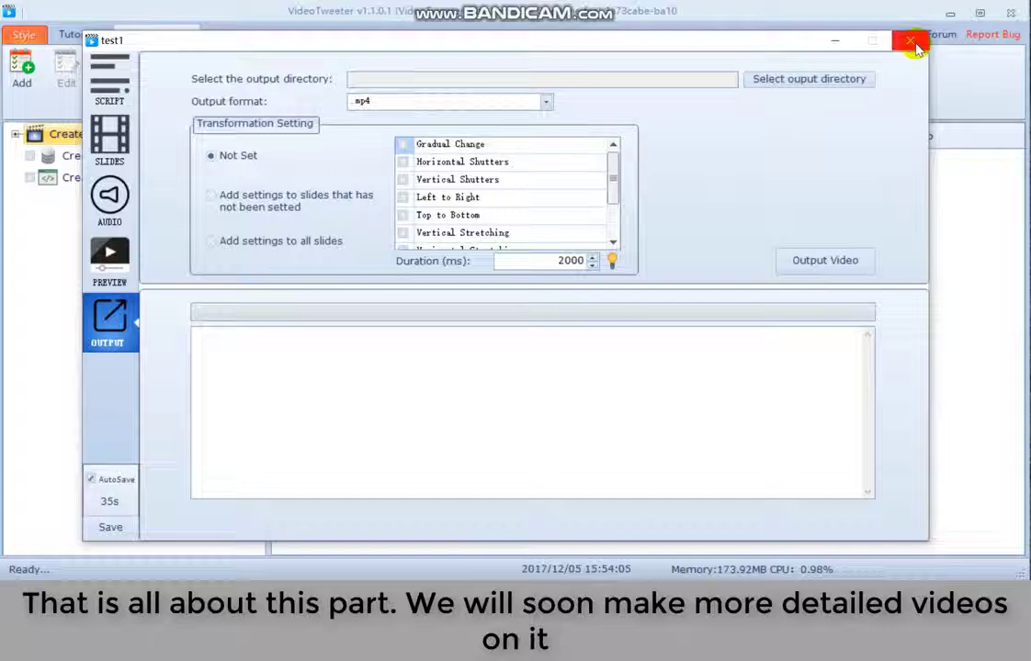
Leave the editor and start a new online-data-source task, choosing its output directory.
{"action": "left_click", "coordinate": [911, 41]}
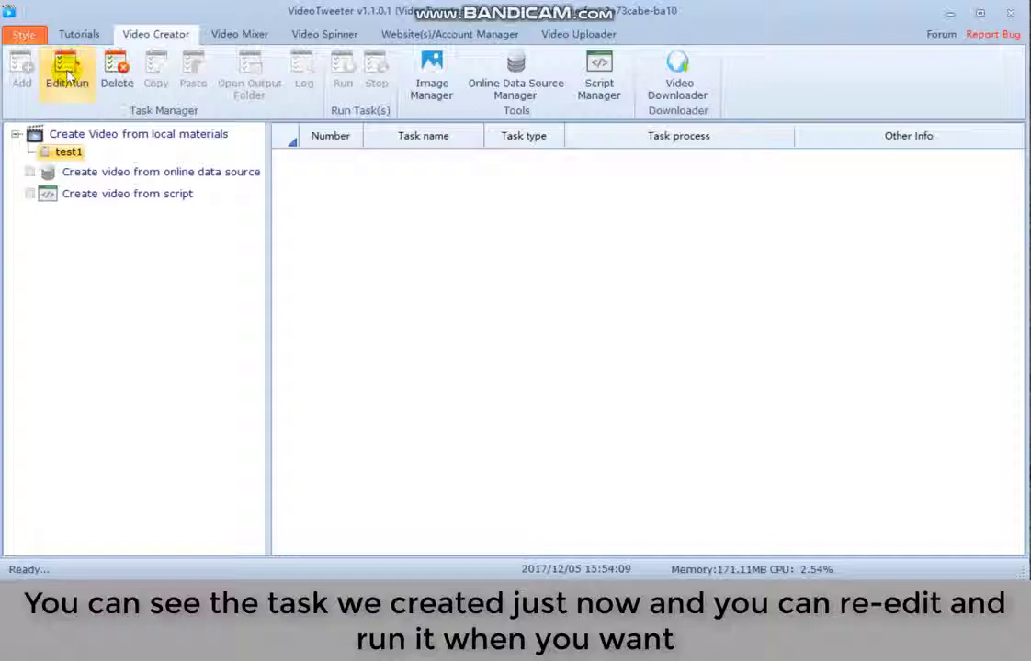
{"action": "left_click", "coordinate": [160, 172]}
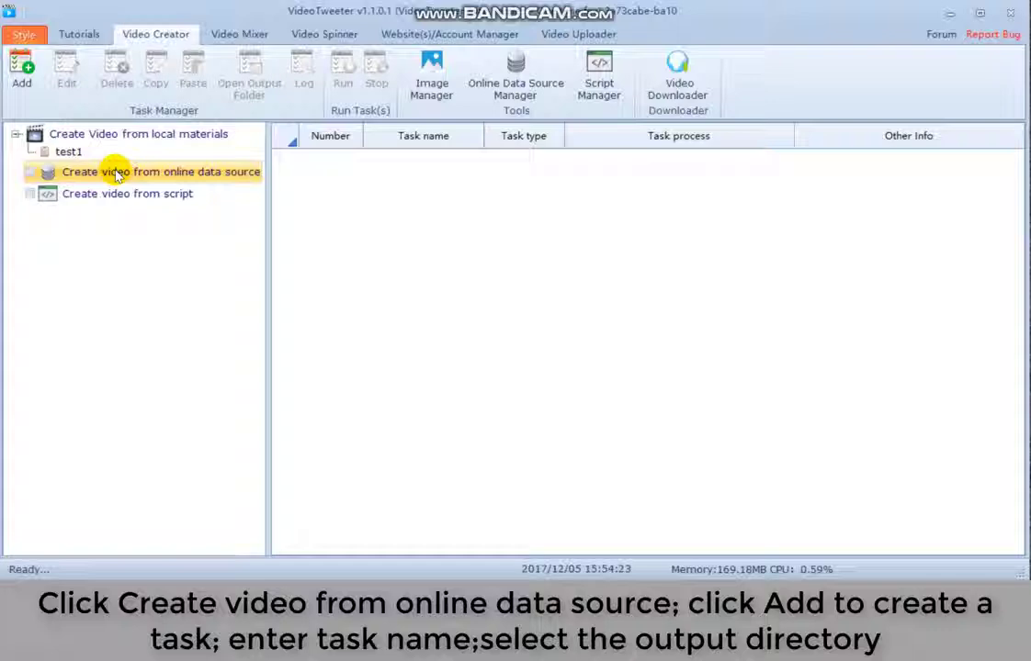
{"action": "left_click", "coordinate": [22, 70]}
{"action": "type", "text": "test2"}
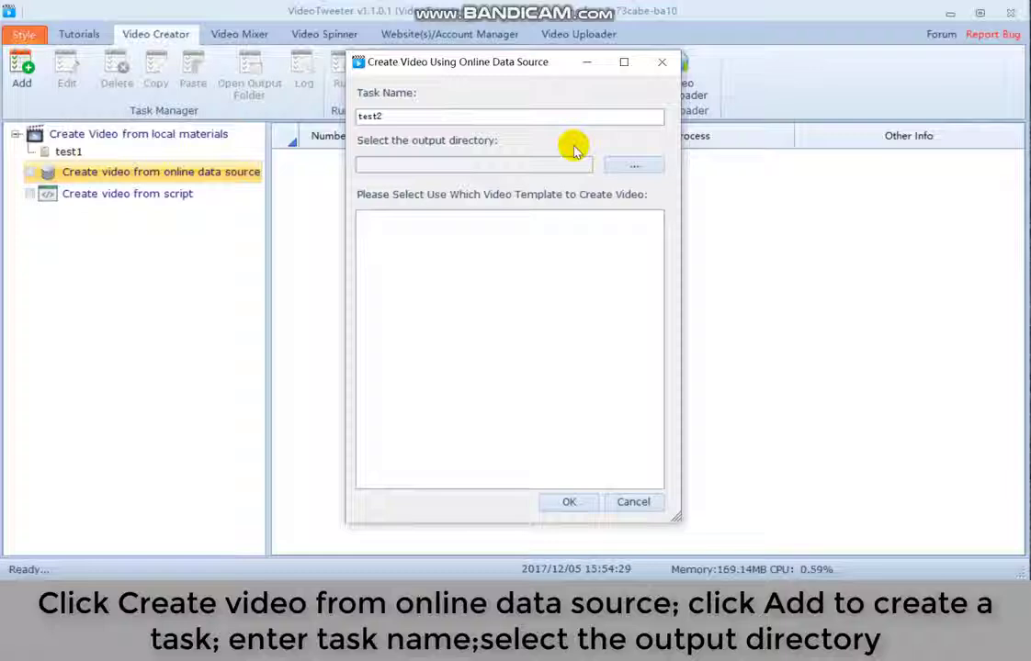
{"action": "left_click", "coordinate": [634, 166]}
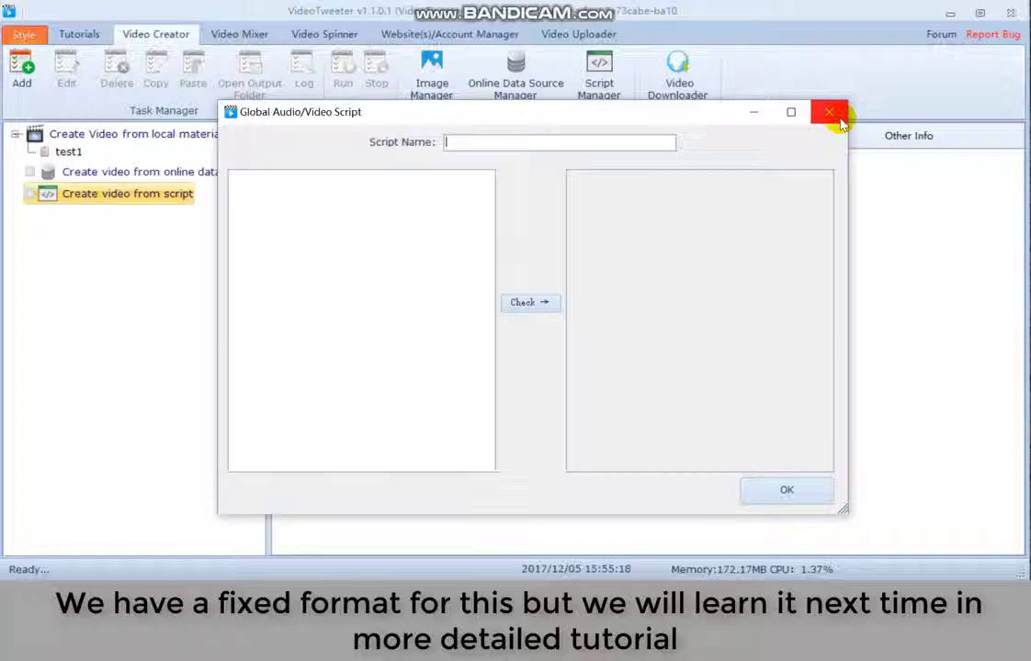
Dismiss the script format dialog and view the Online Data Source Manager.
{"action": "left_click", "coordinate": [828, 112]}
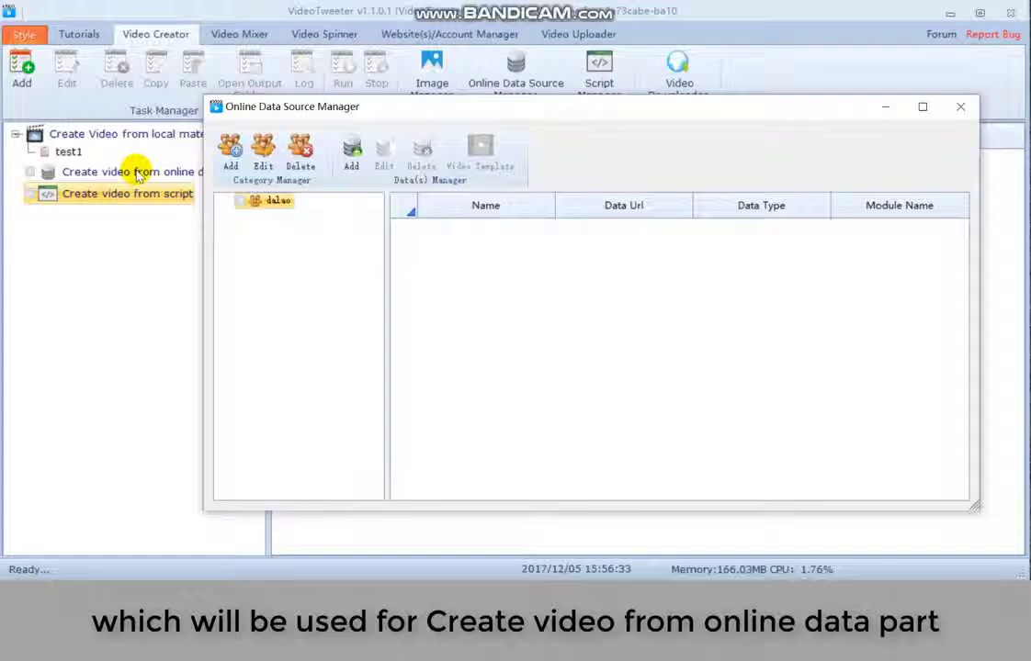
{"action": "left_click", "coordinate": [676, 74]}
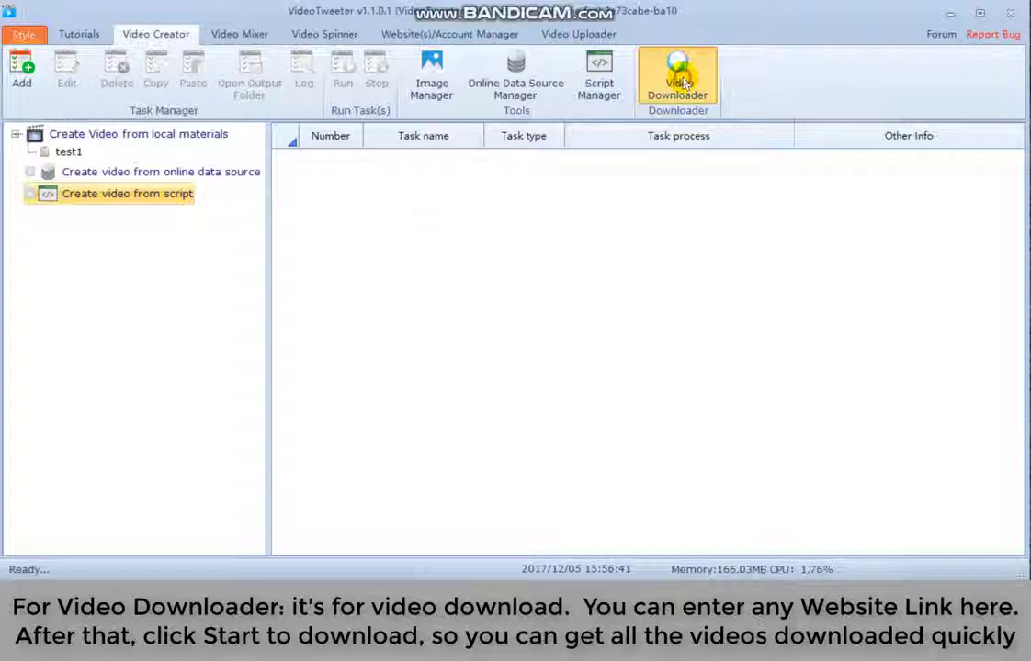
{"action": "left_click", "coordinate": [676, 77]}
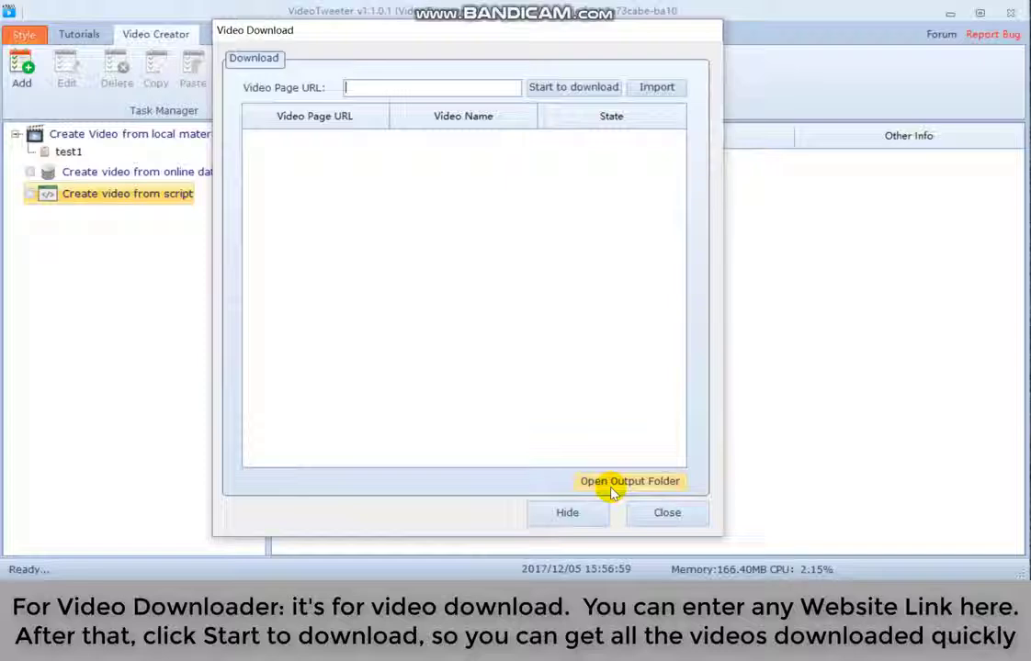
{"action": "left_click", "coordinate": [667, 512]}
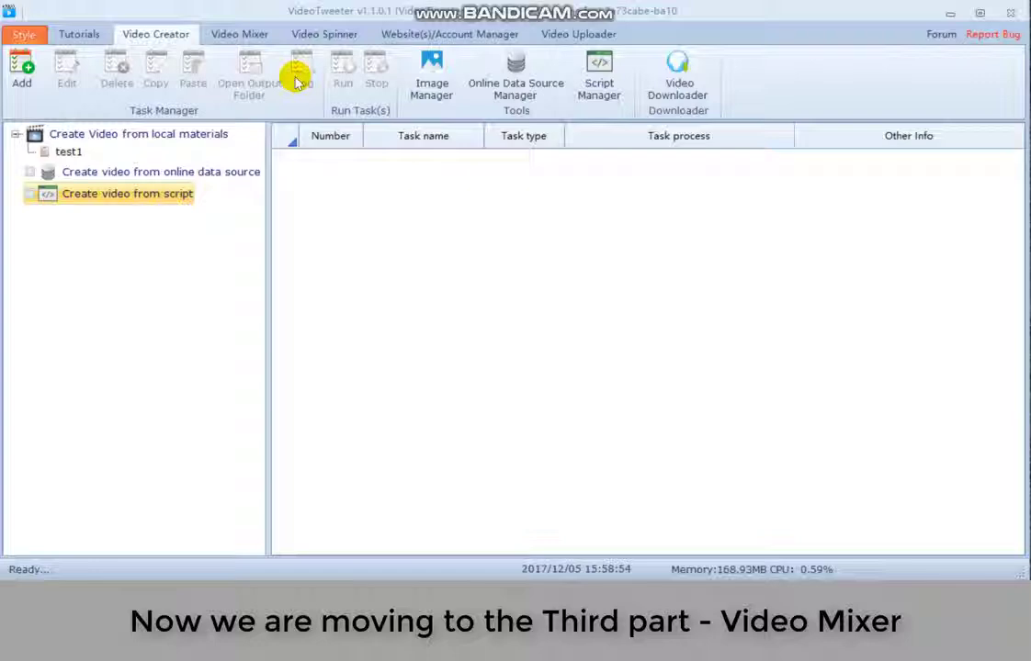
Start a Video Mixer task, reach its Materials Settings step, then cancel the wizard.
{"action": "left_click", "coordinate": [239, 33]}
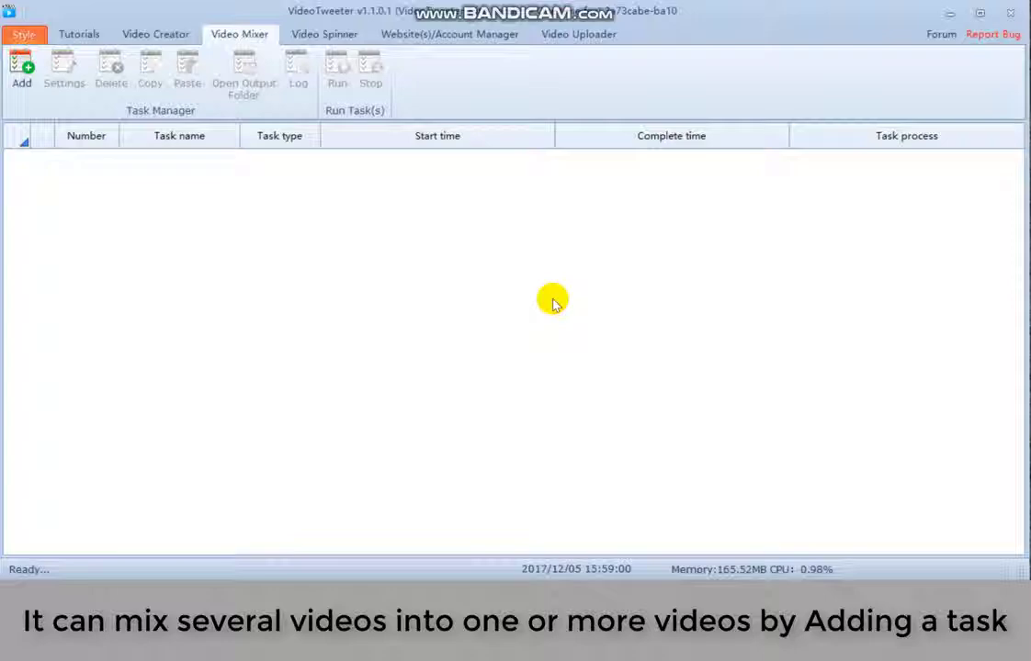
{"action": "left_click", "coordinate": [22, 70]}
{"action": "type", "text": "test1"}
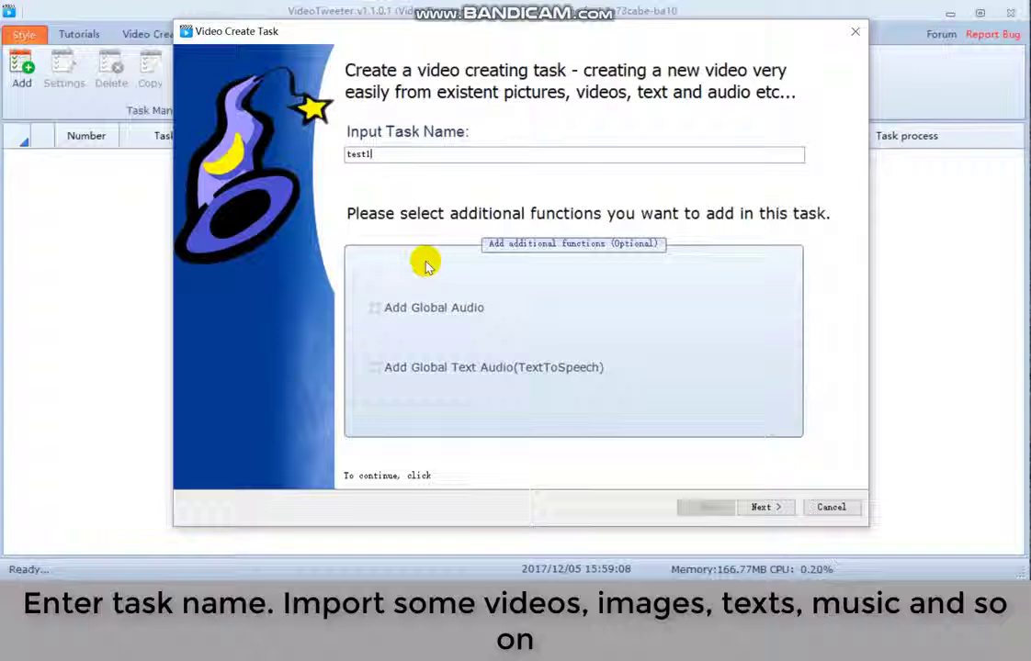
{"action": "mouse_move", "coordinate": [505, 182]}
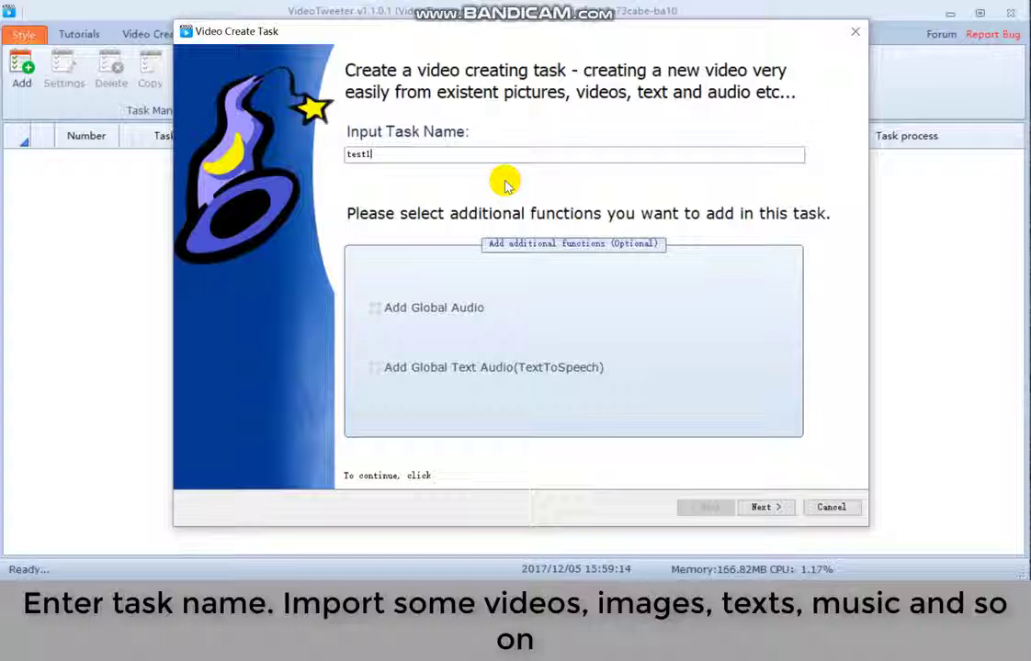
{"action": "left_click", "coordinate": [765, 507]}
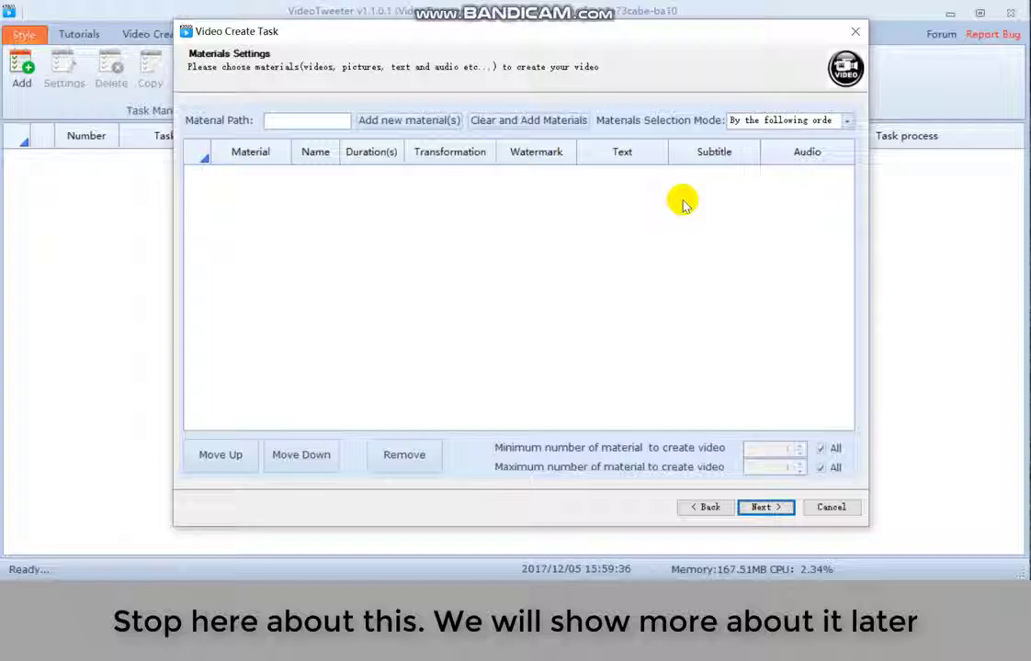
{"action": "left_click", "coordinate": [830, 507]}
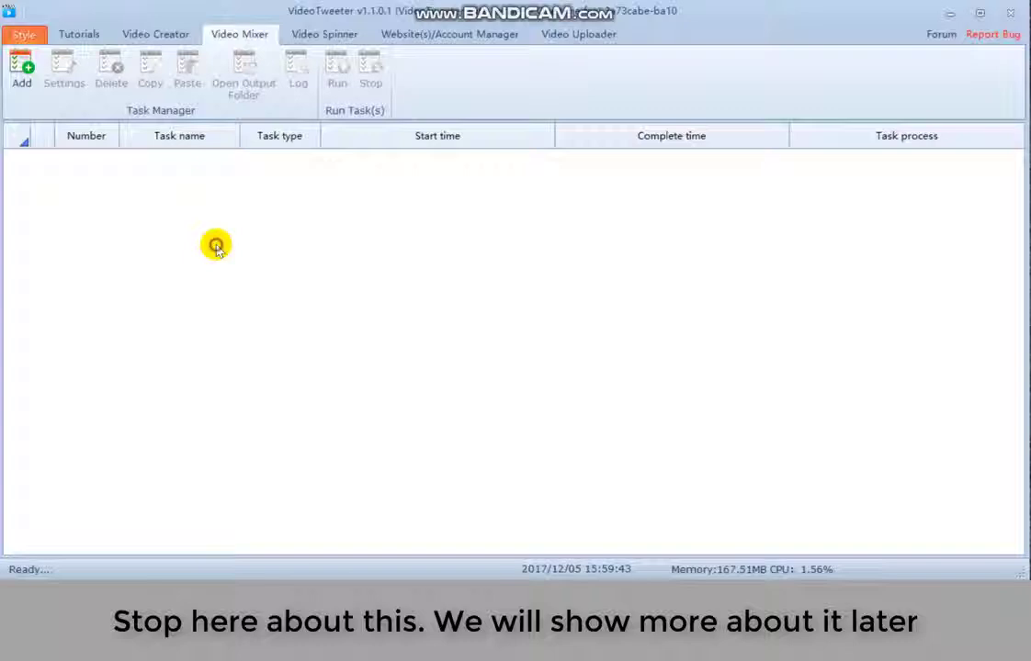
Start a Video Spinner task with all additional functions ticked, then cancel the wizard.
{"action": "left_click", "coordinate": [324, 33]}
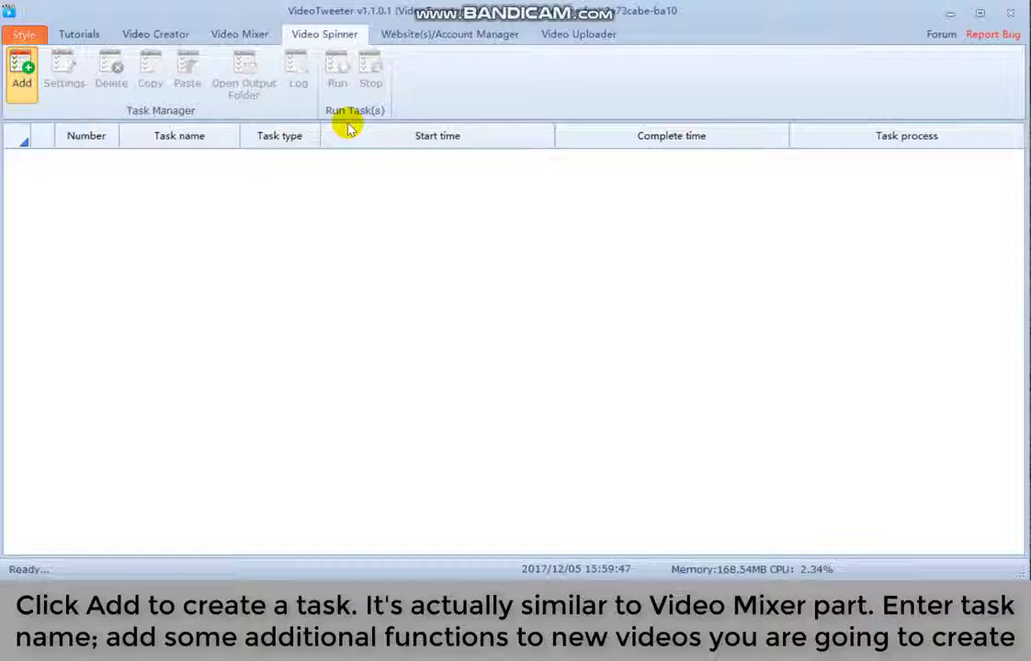
{"action": "left_click", "coordinate": [22, 71]}
{"action": "type", "text": "test"}
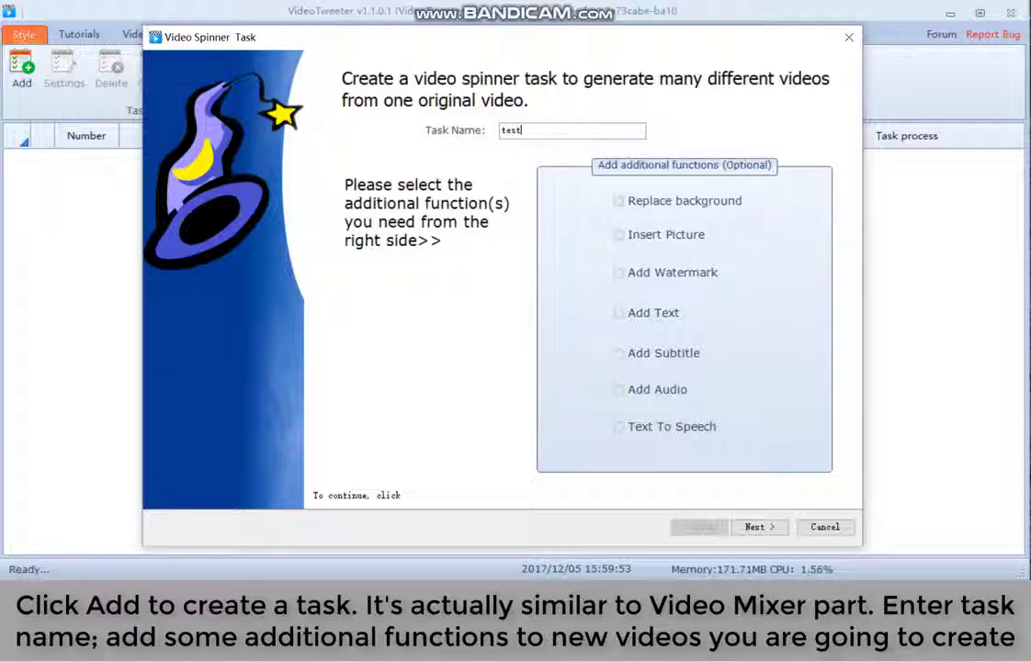
{"action": "left_click", "coordinate": [617, 235]}
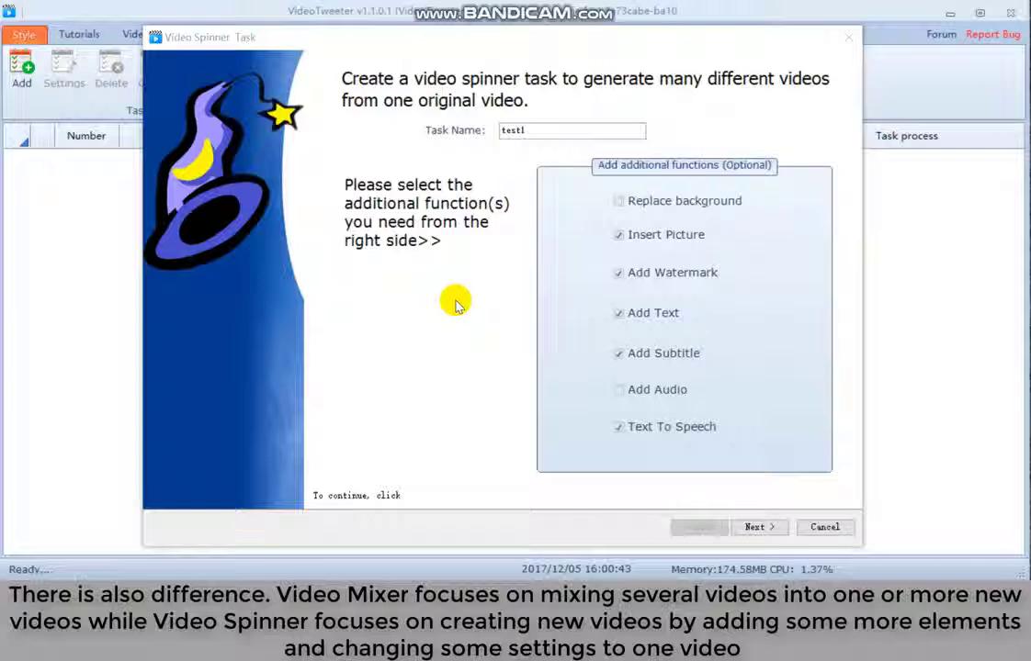
{"action": "mouse_move", "coordinate": [504, 63]}
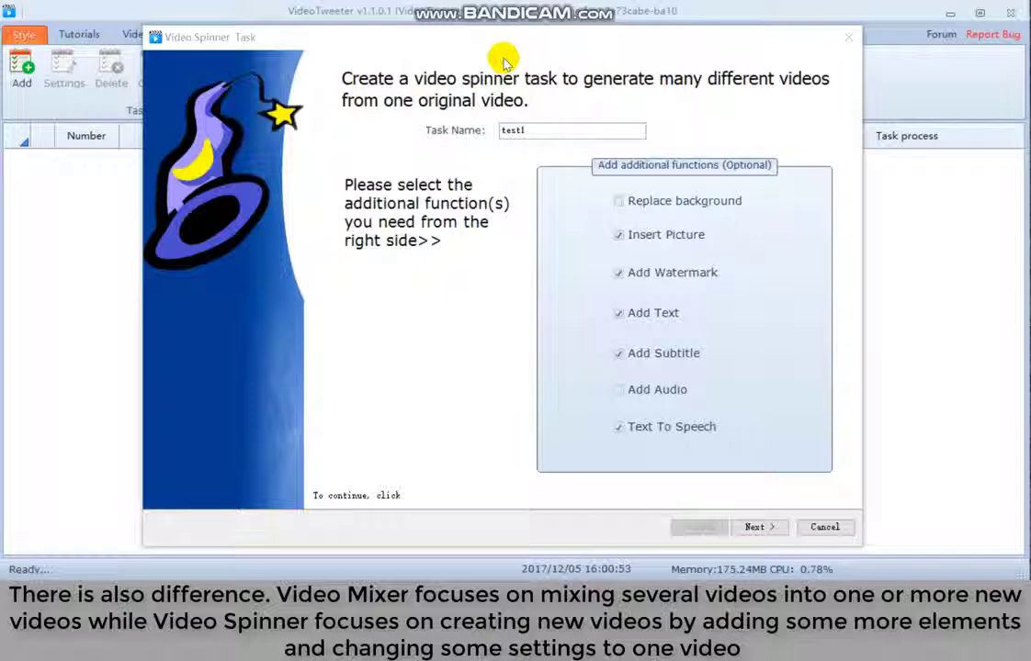
{"action": "mouse_move", "coordinate": [478, 285]}
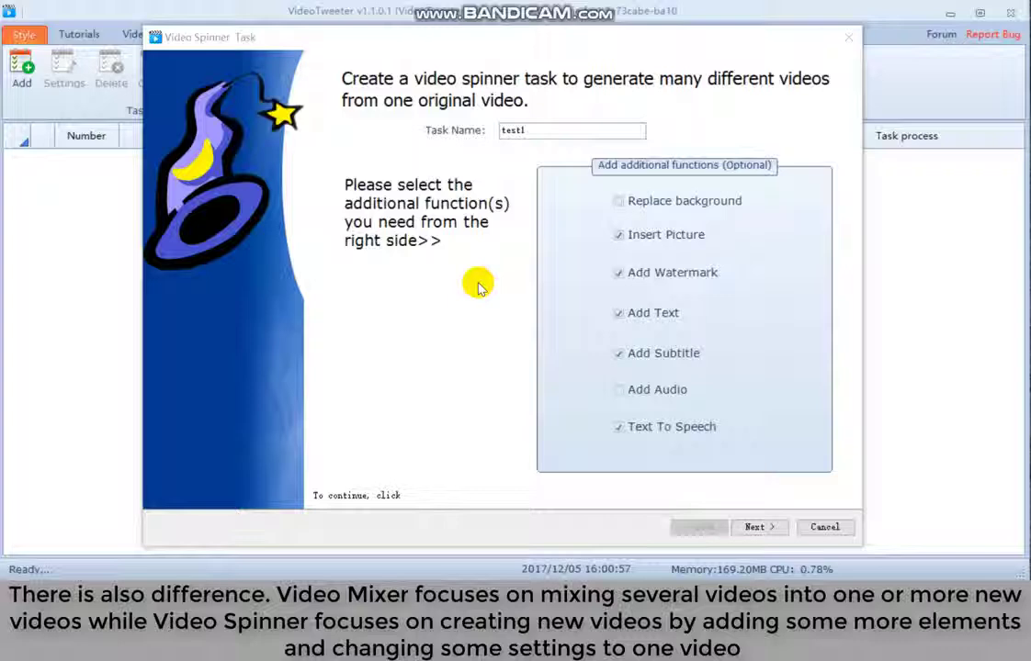
{"action": "mouse_move", "coordinate": [303, 187]}
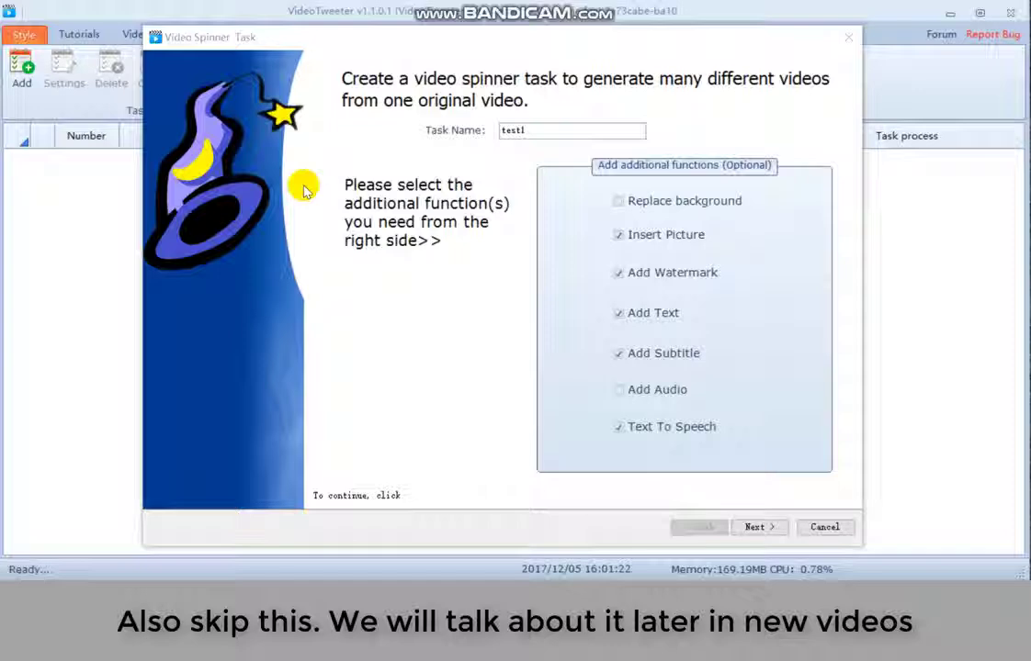
{"action": "left_click", "coordinate": [823, 526]}
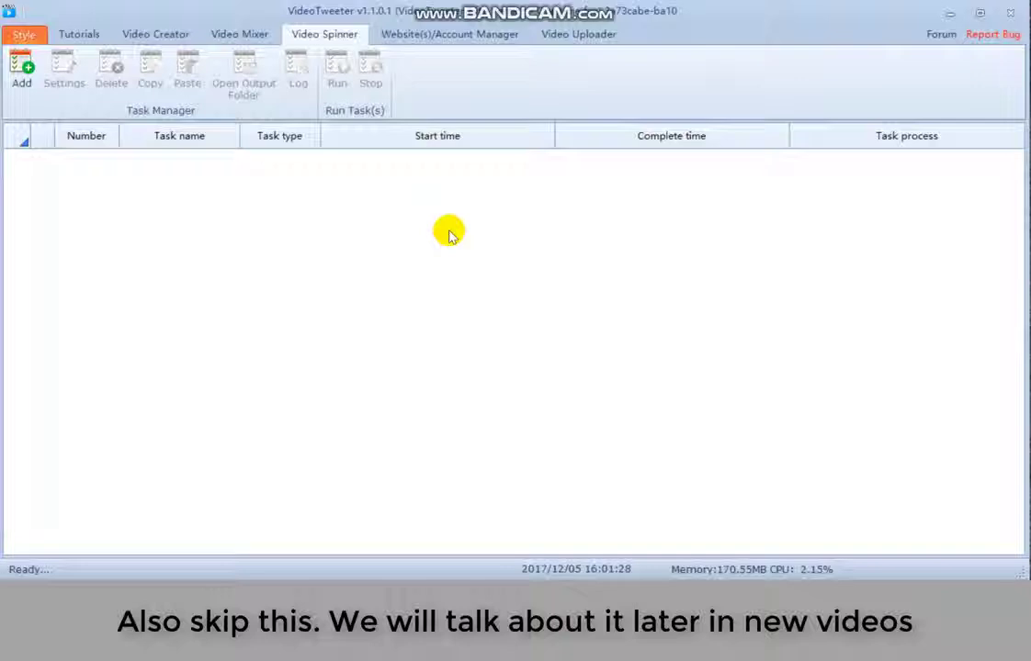
Add a YouTube category in the account manager and save an account with password and proxy.
{"action": "left_click", "coordinate": [448, 33]}
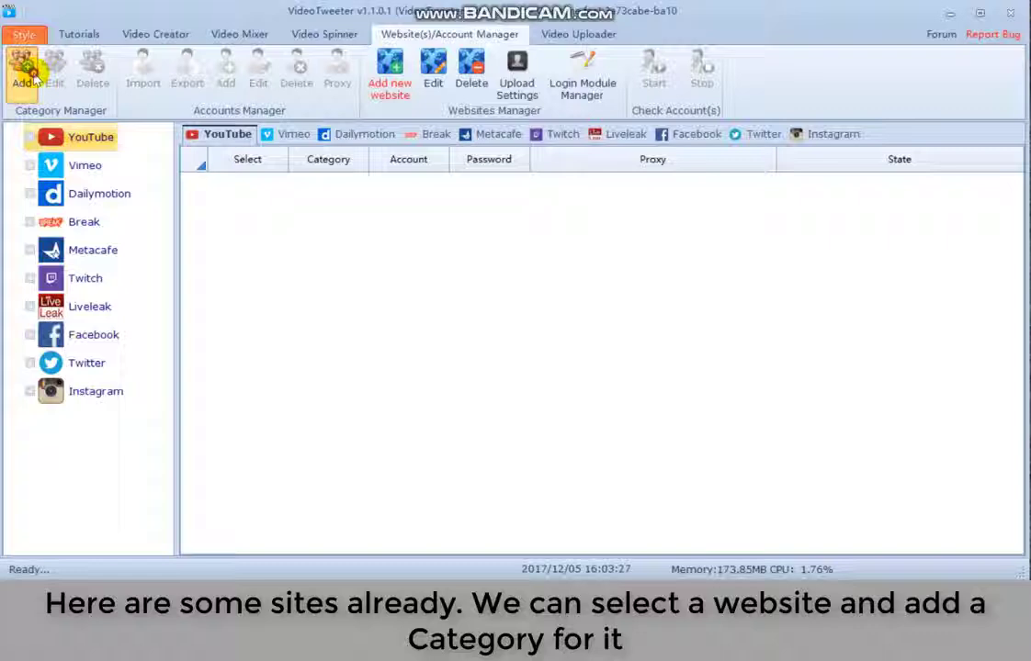
{"action": "left_click", "coordinate": [22, 70]}
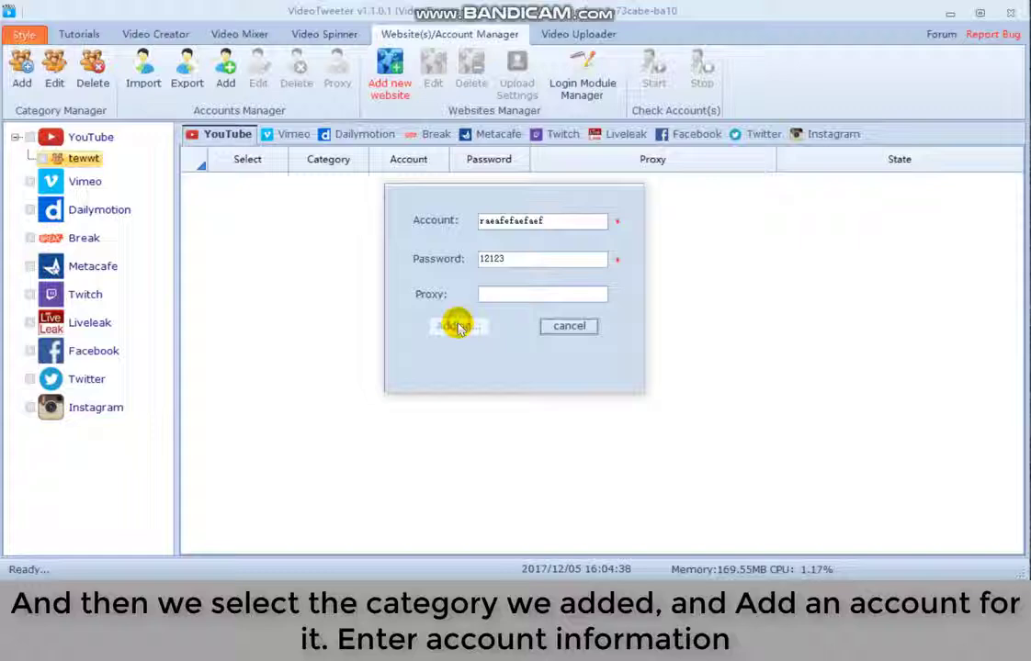
{"action": "left_click", "coordinate": [458, 327]}
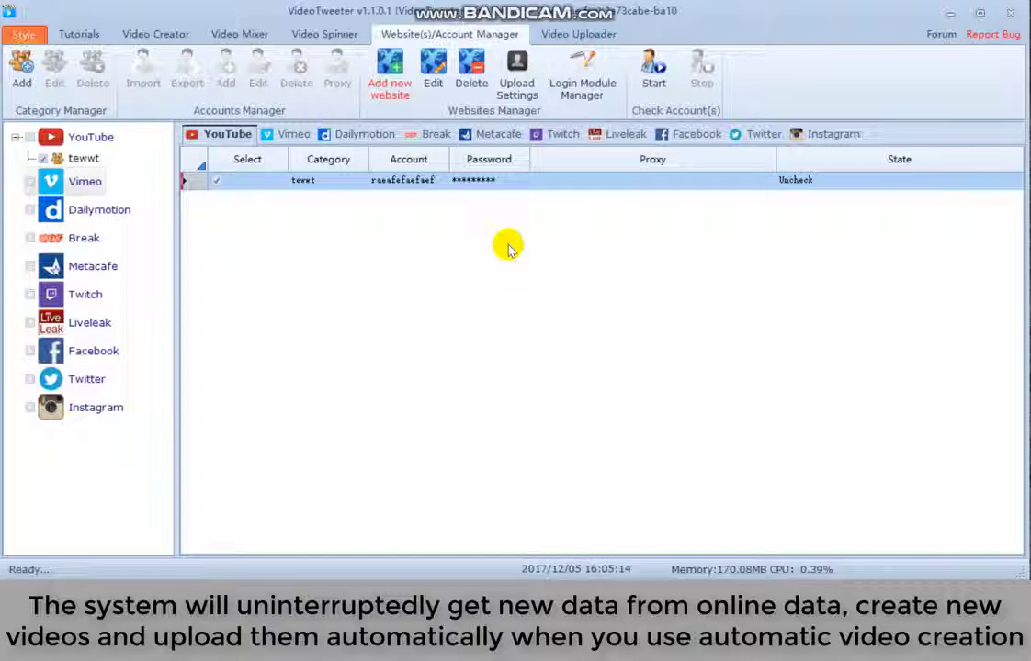
{"action": "mouse_move", "coordinate": [485, 255]}
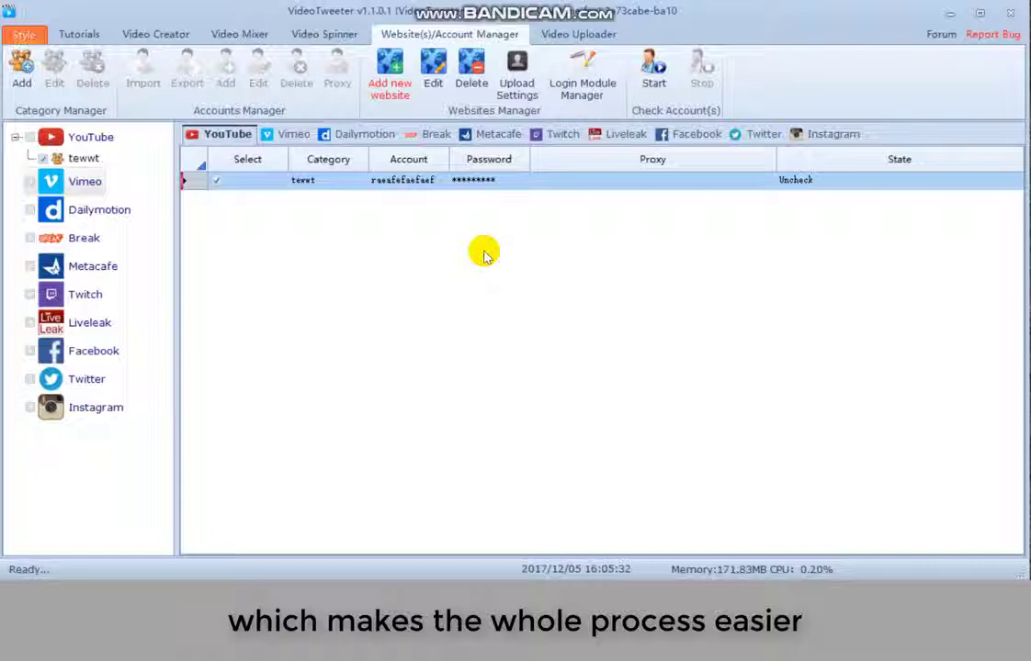
{"action": "left_click", "coordinate": [390, 78]}
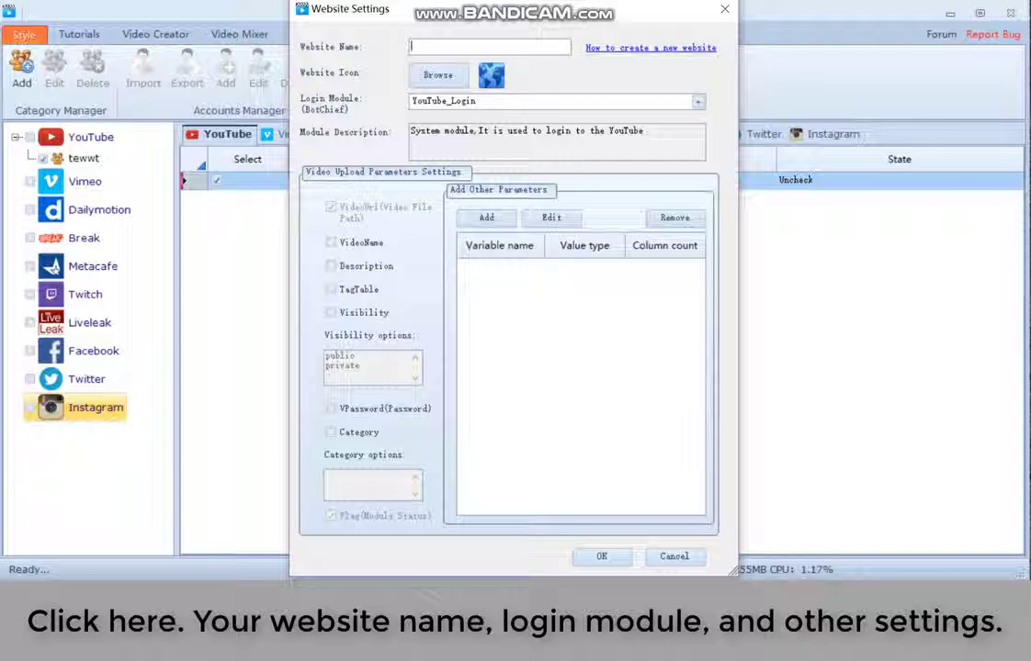
{"action": "left_click", "coordinate": [698, 101]}
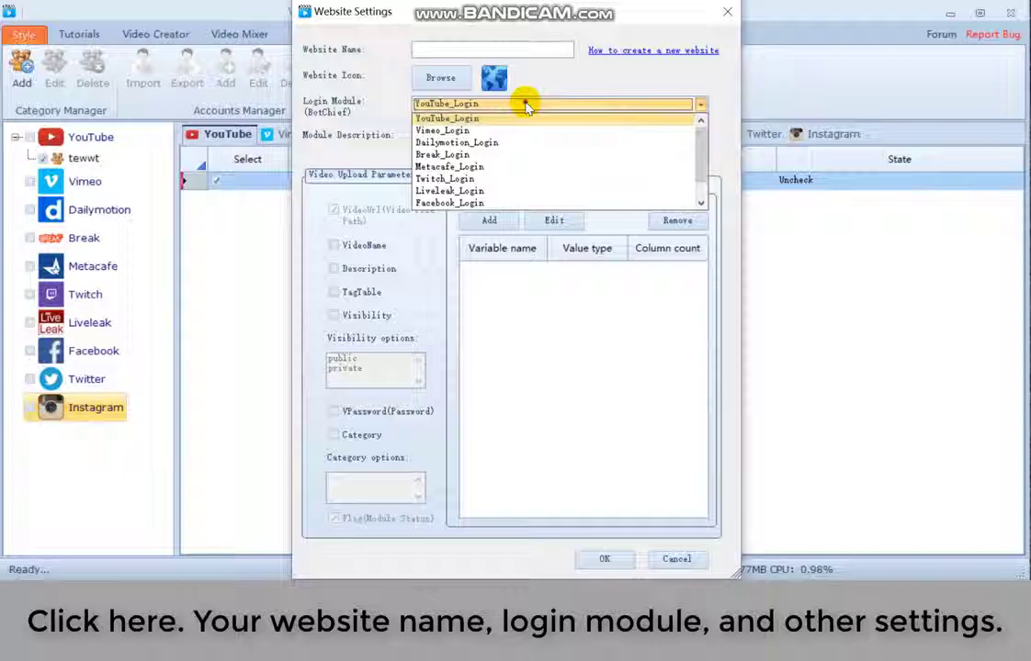
{"action": "left_click", "coordinate": [446, 103]}
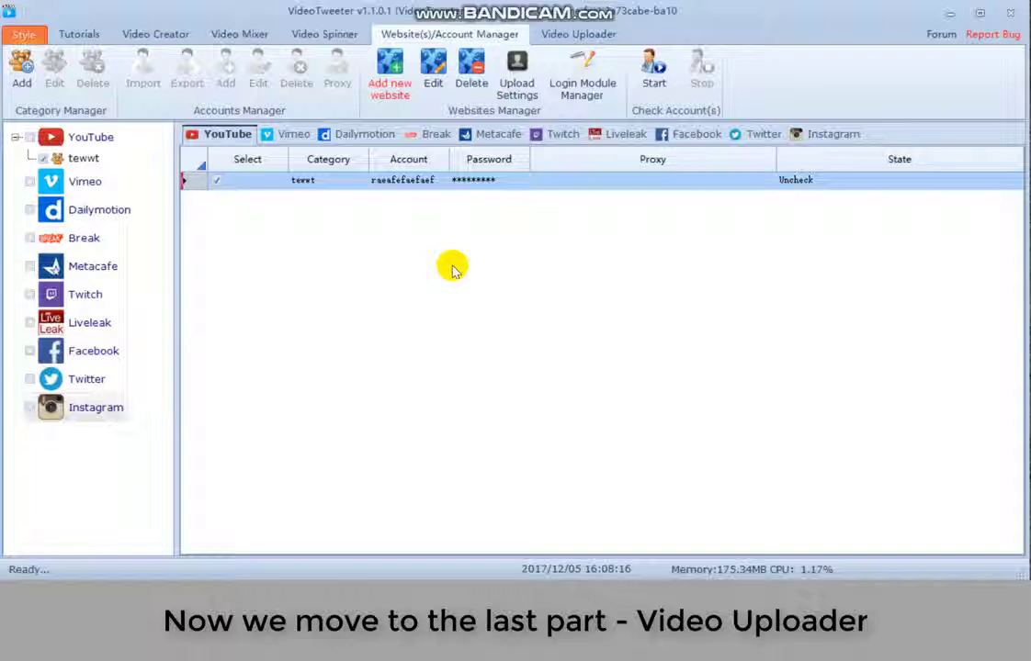
Start an upload task named test and show its four video import sources.
{"action": "left_click", "coordinate": [579, 33]}
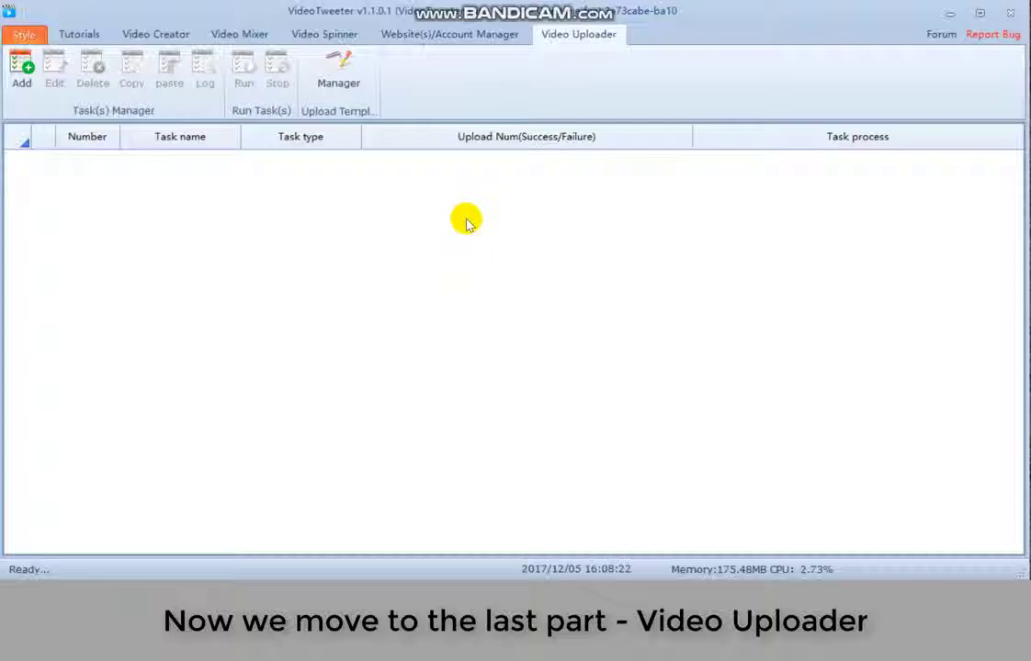
{"action": "left_click", "coordinate": [22, 70]}
{"action": "type", "text": "test"}
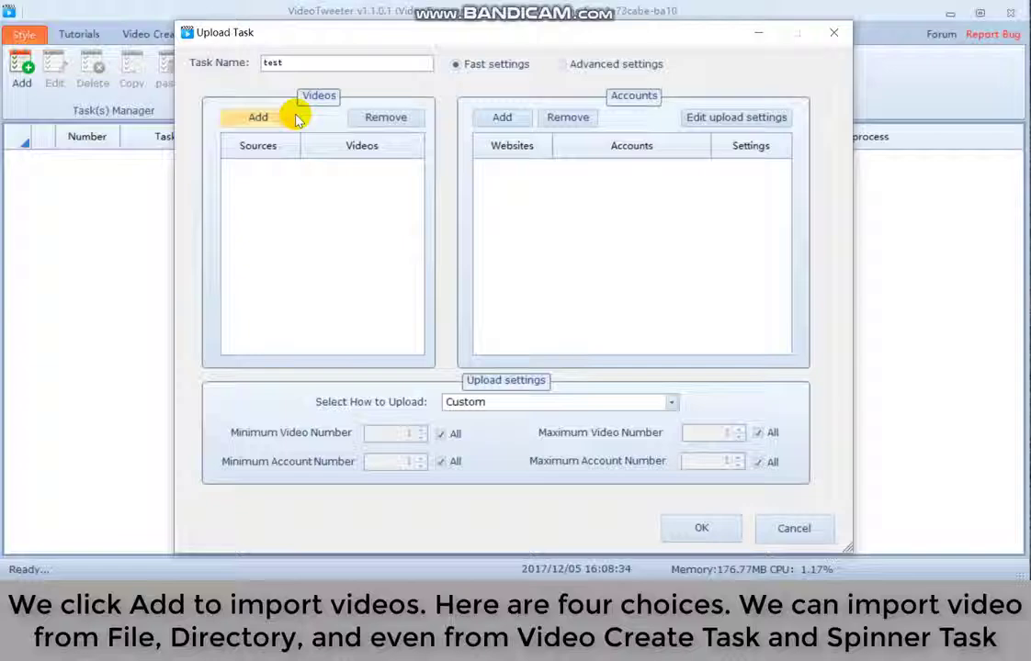
{"action": "left_click", "coordinate": [257, 117]}
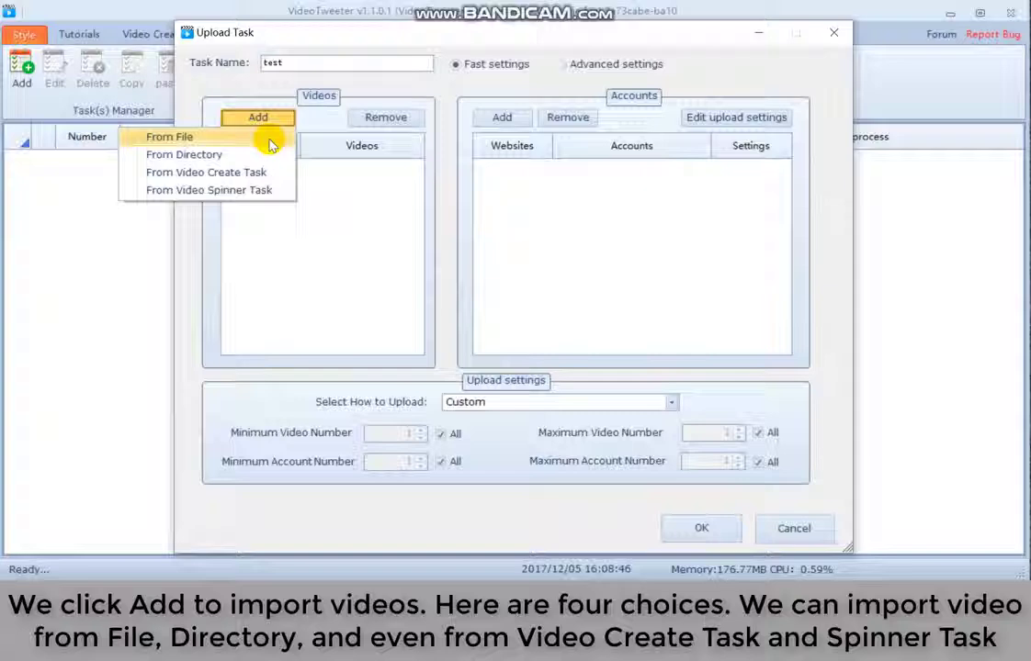
{"action": "mouse_move", "coordinate": [206, 173]}
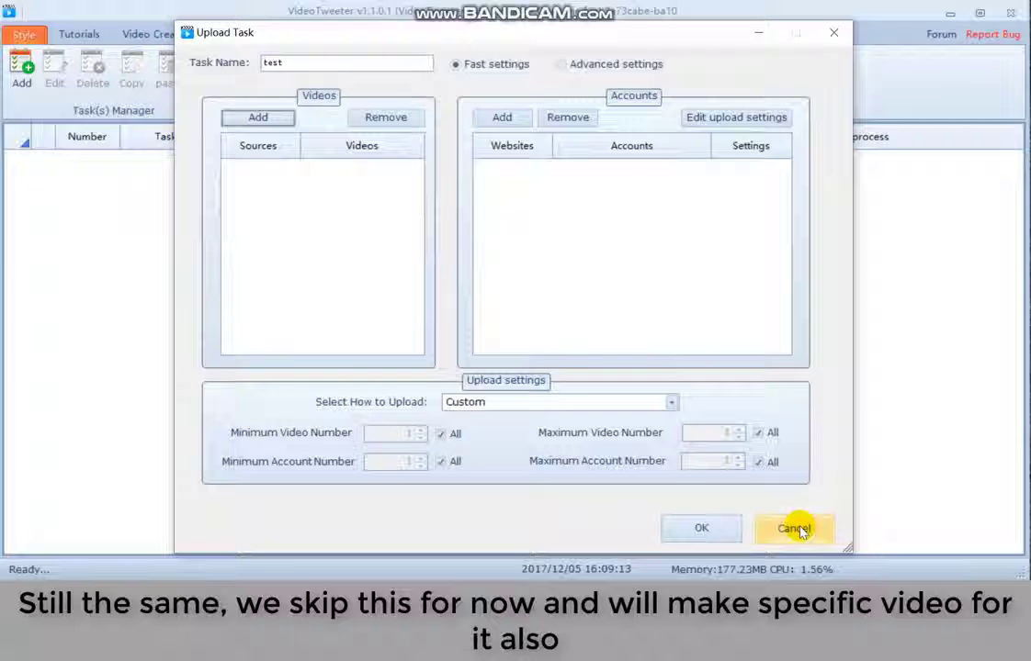
Cancel the Upload Task dialog and revisit the Video Spinner module's empty task list.
{"action": "left_click", "coordinate": [794, 529]}
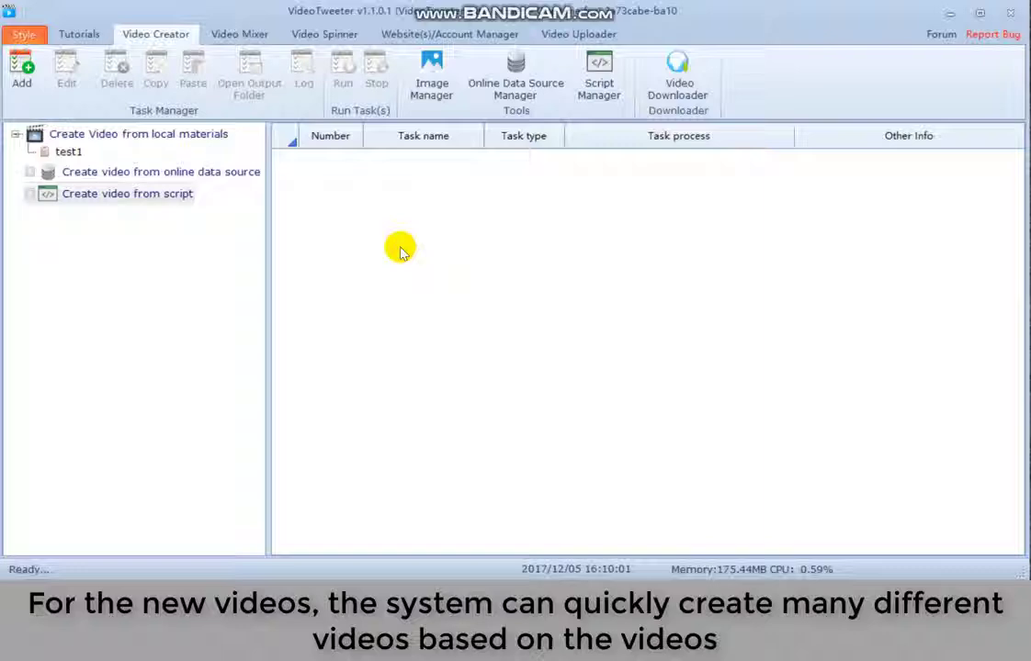
{"action": "mouse_move", "coordinate": [378, 174]}
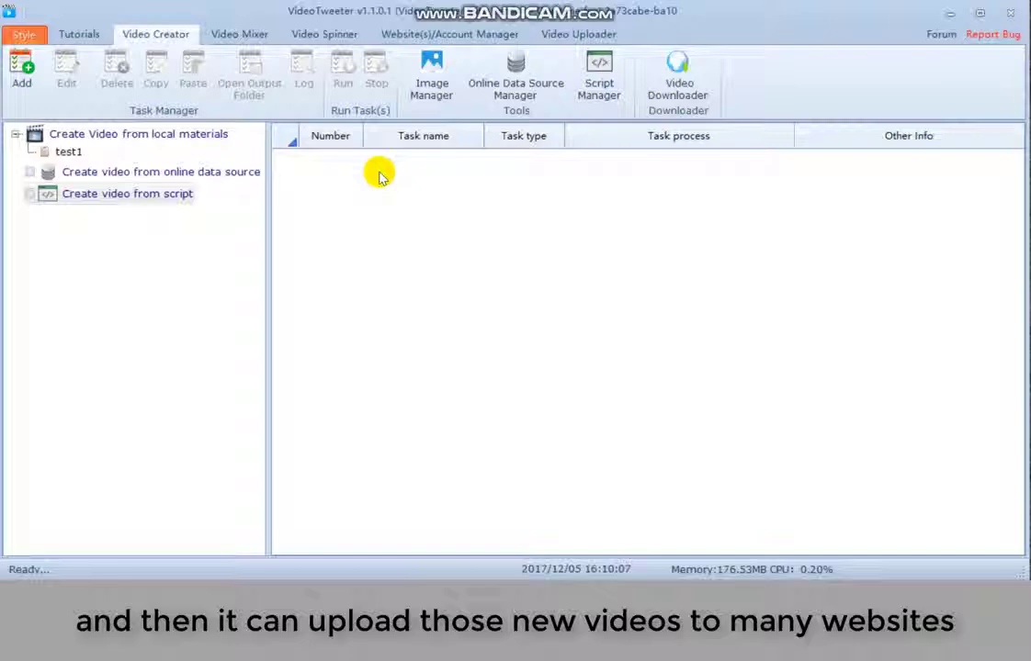
{"action": "left_click", "coordinate": [324, 33]}
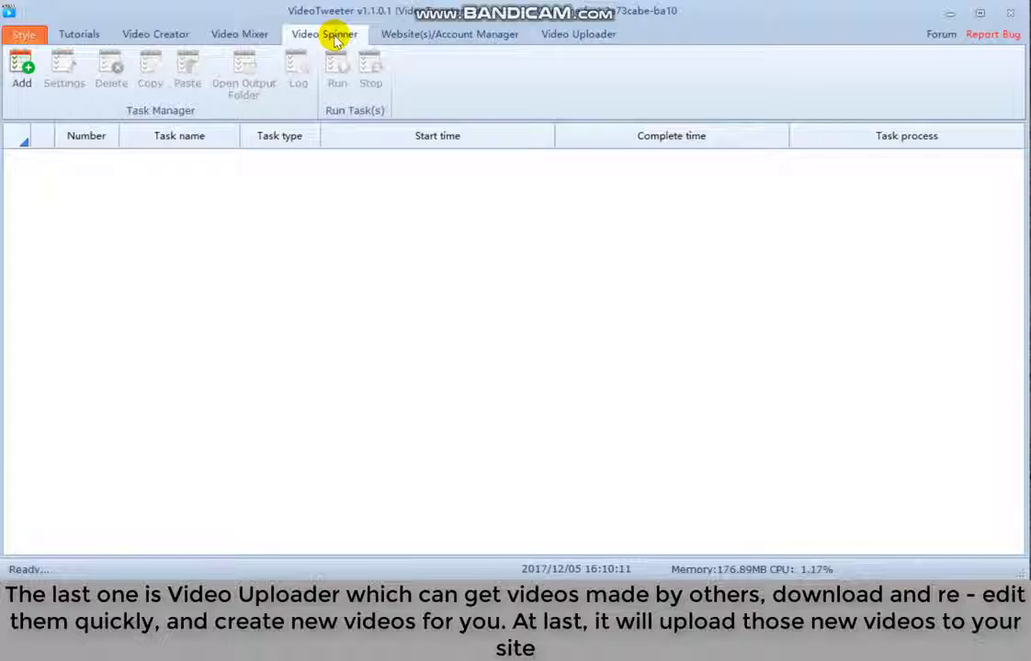
{"action": "mouse_move", "coordinate": [371, 35]}
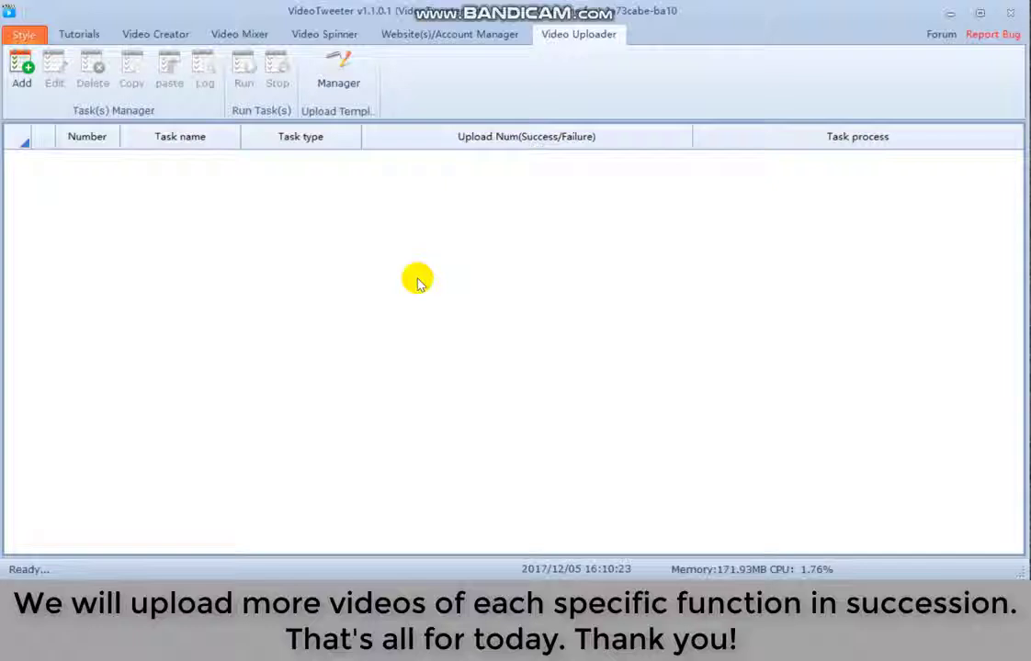
{"action": "mouse_move", "coordinate": [423, 290]}
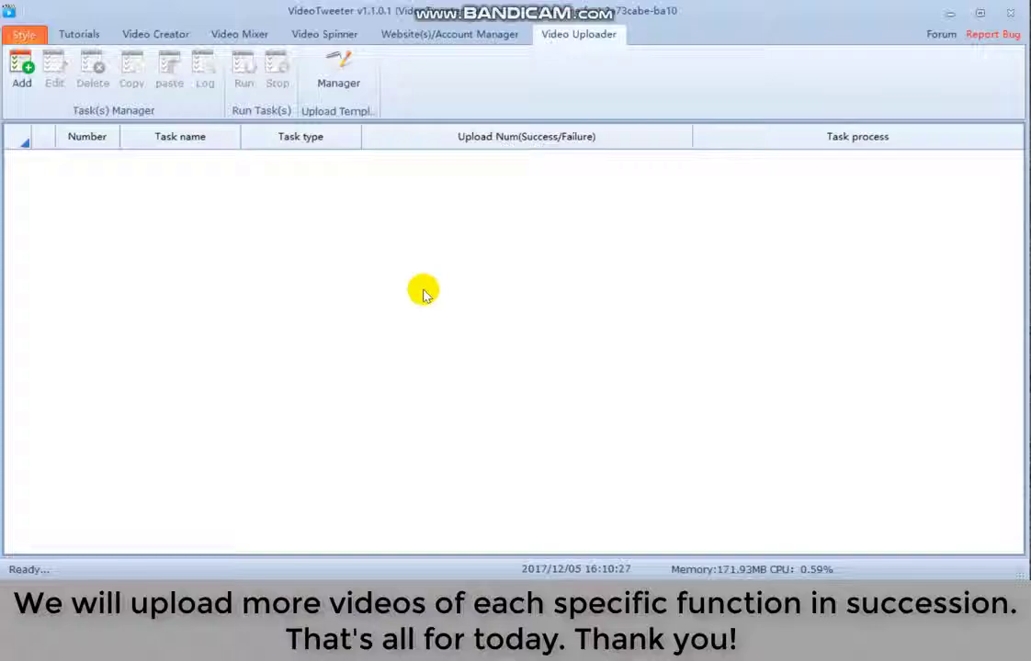